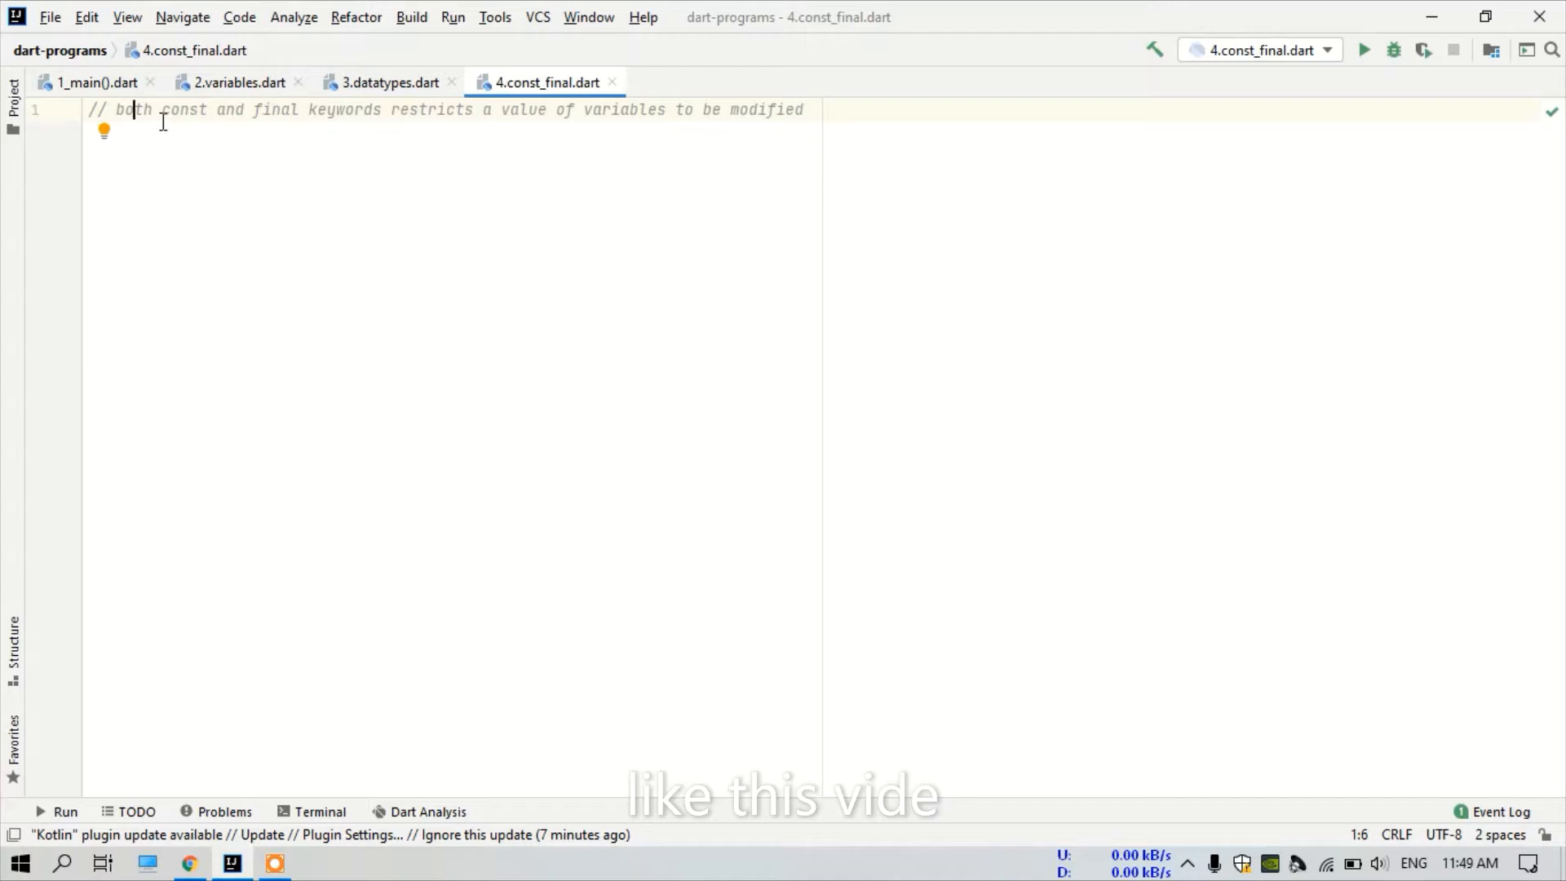
pyautogui.moveTo(389, 82)
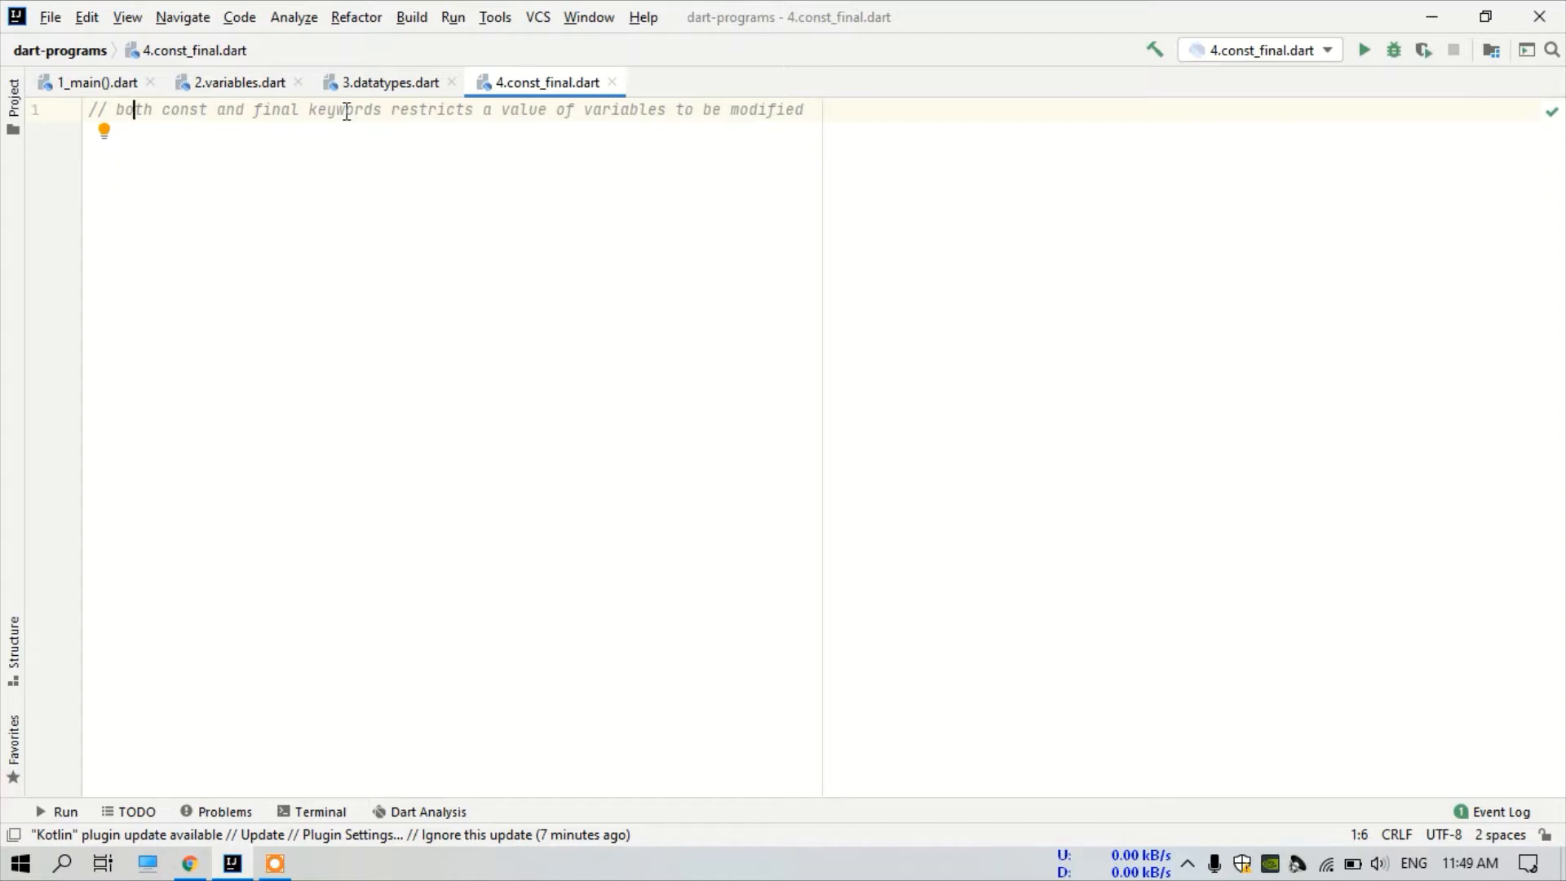
# - Place the cursor after the opening comment to start writing code below it
pyautogui.click(804, 109)
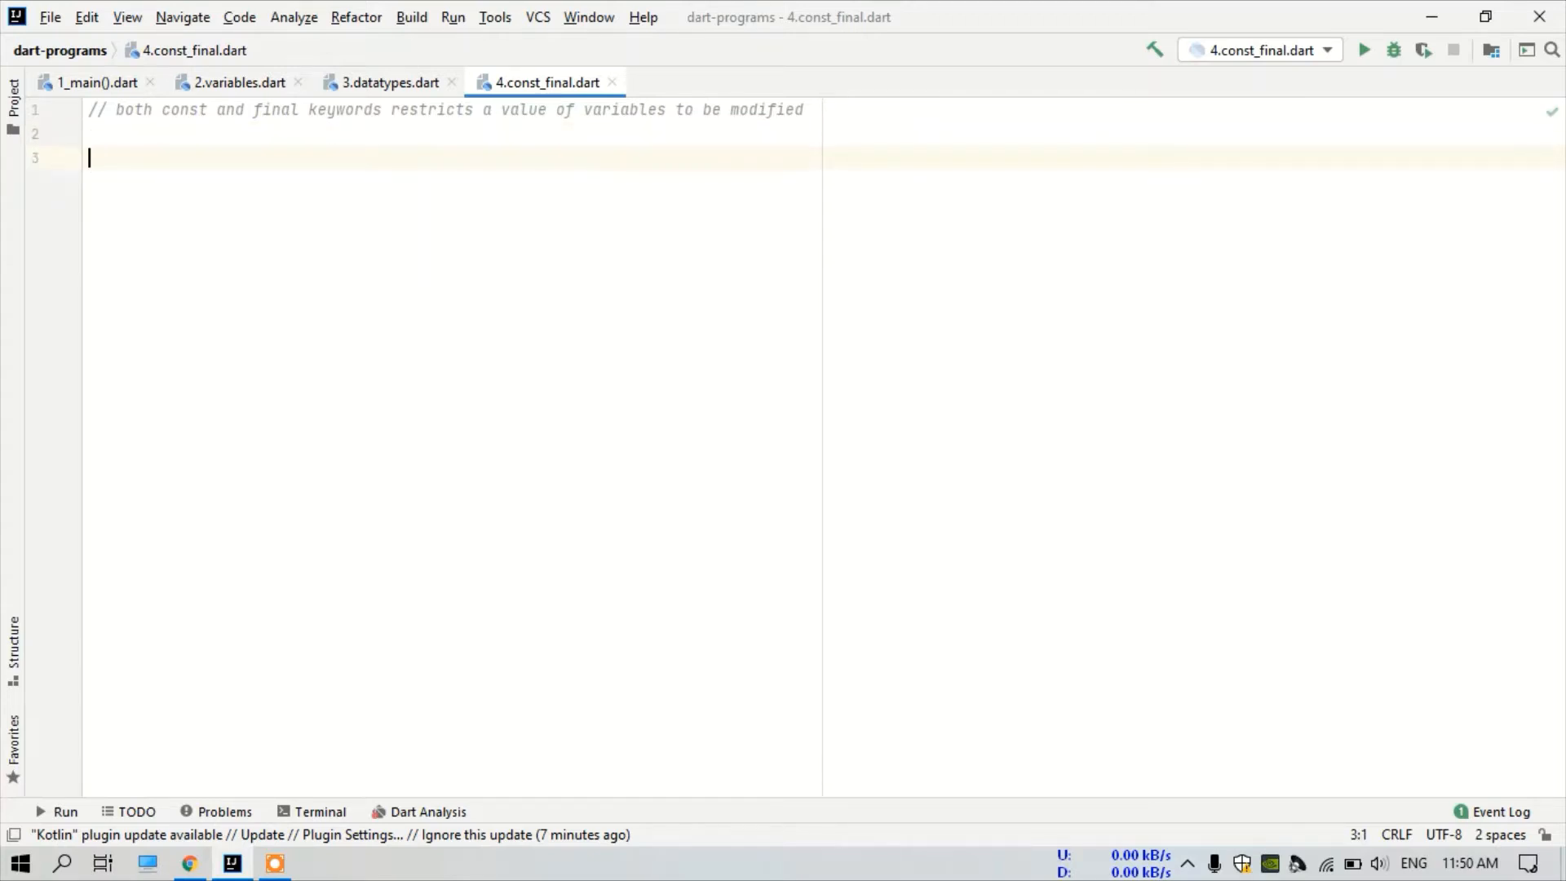
# - Write void main() with var a = 10 and print(a), then run it to print 10
pyautogui.write('void')
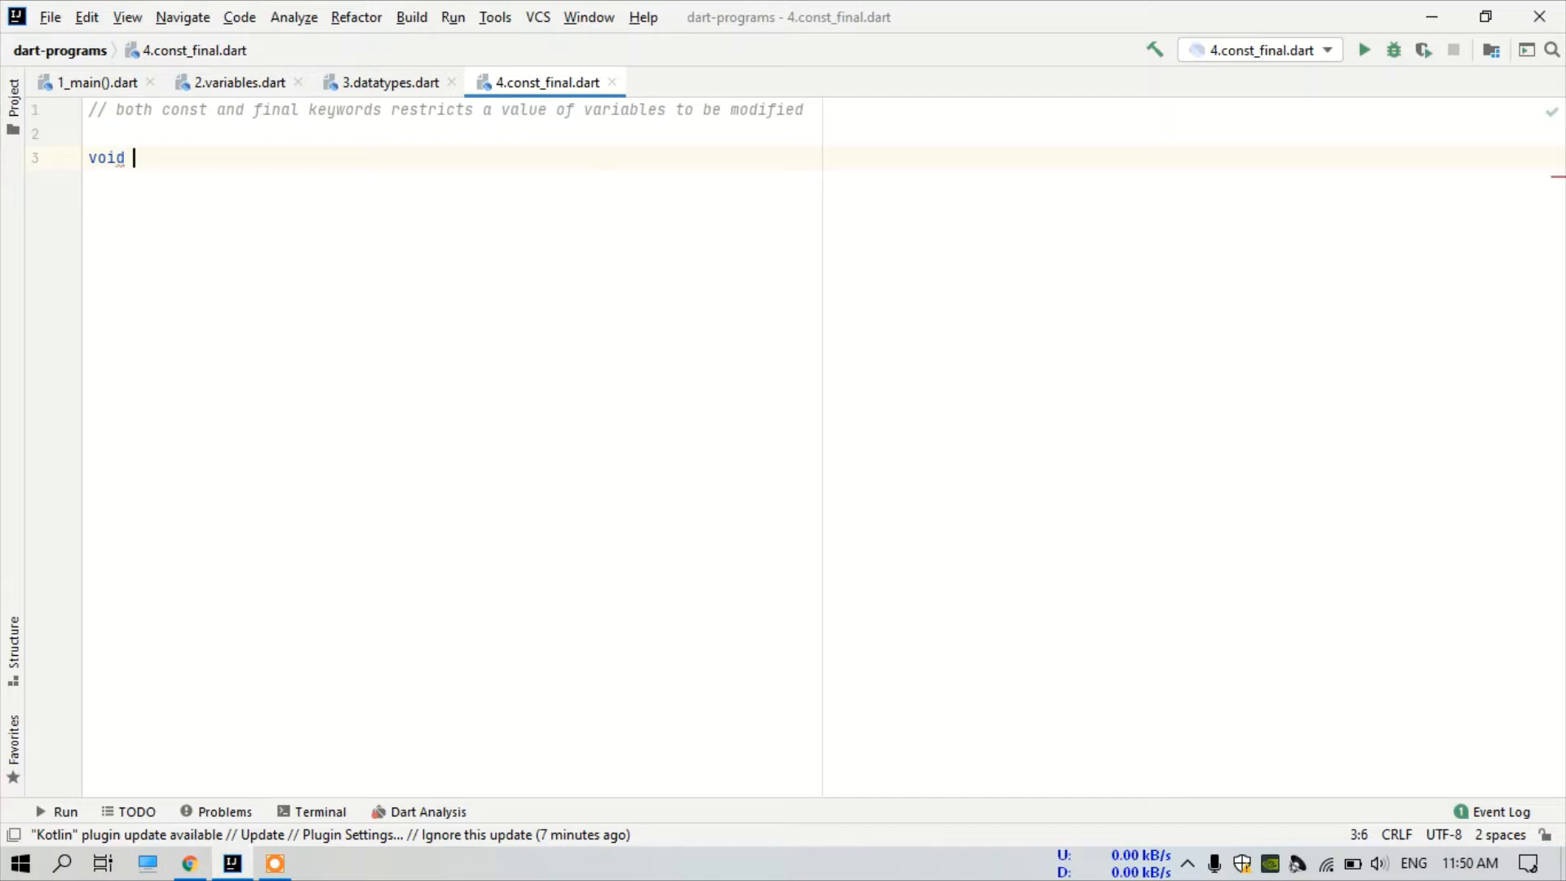
pyautogui.write('main(){')
pyautogui.write('var a = 10;')
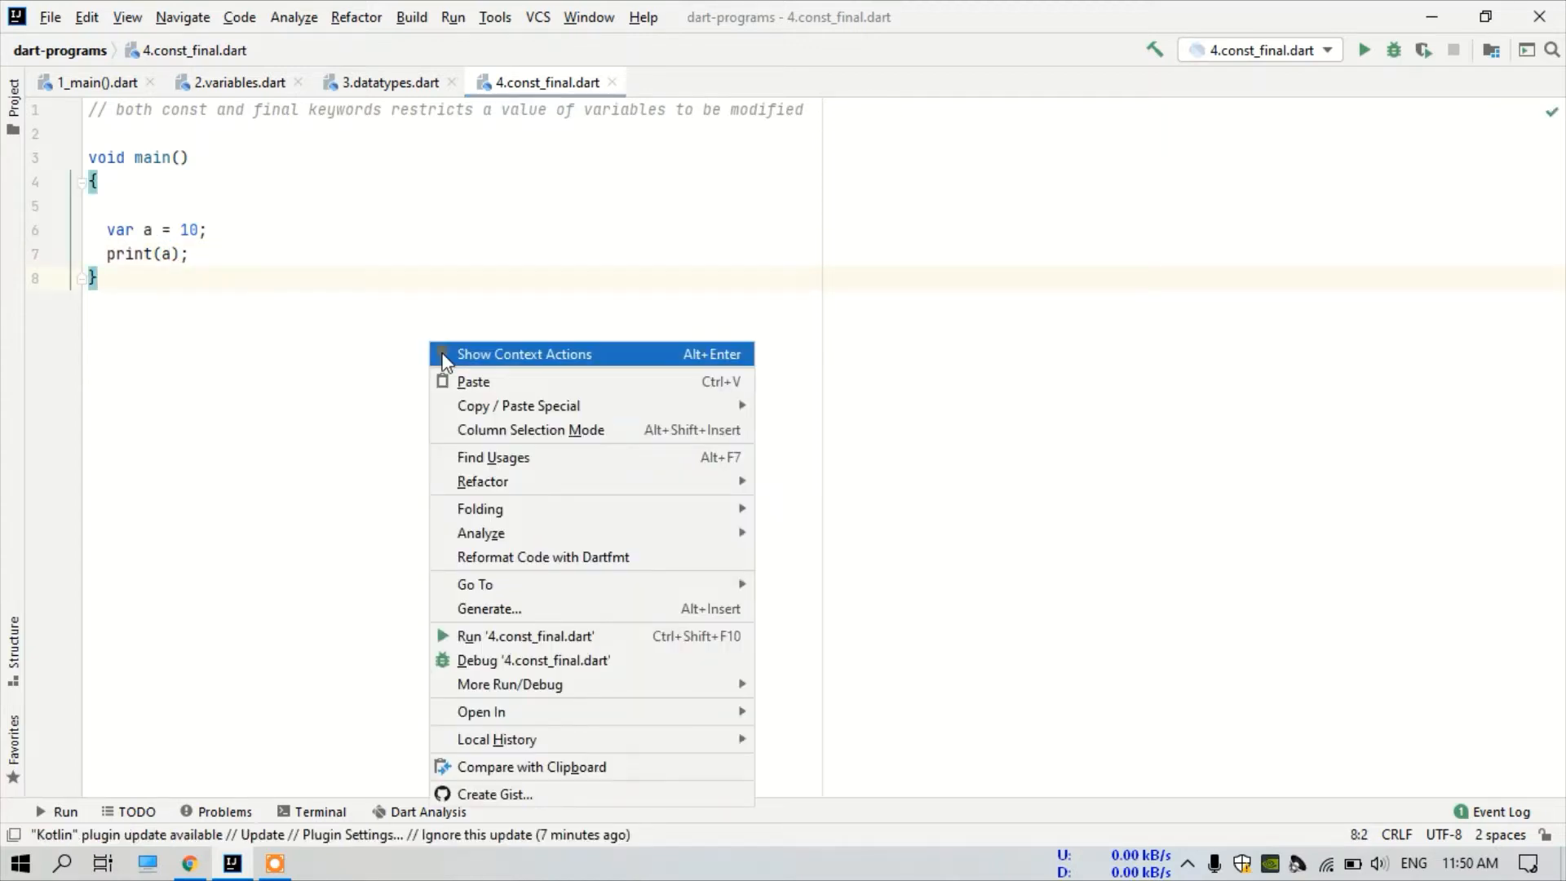
pyautogui.click(524, 636)
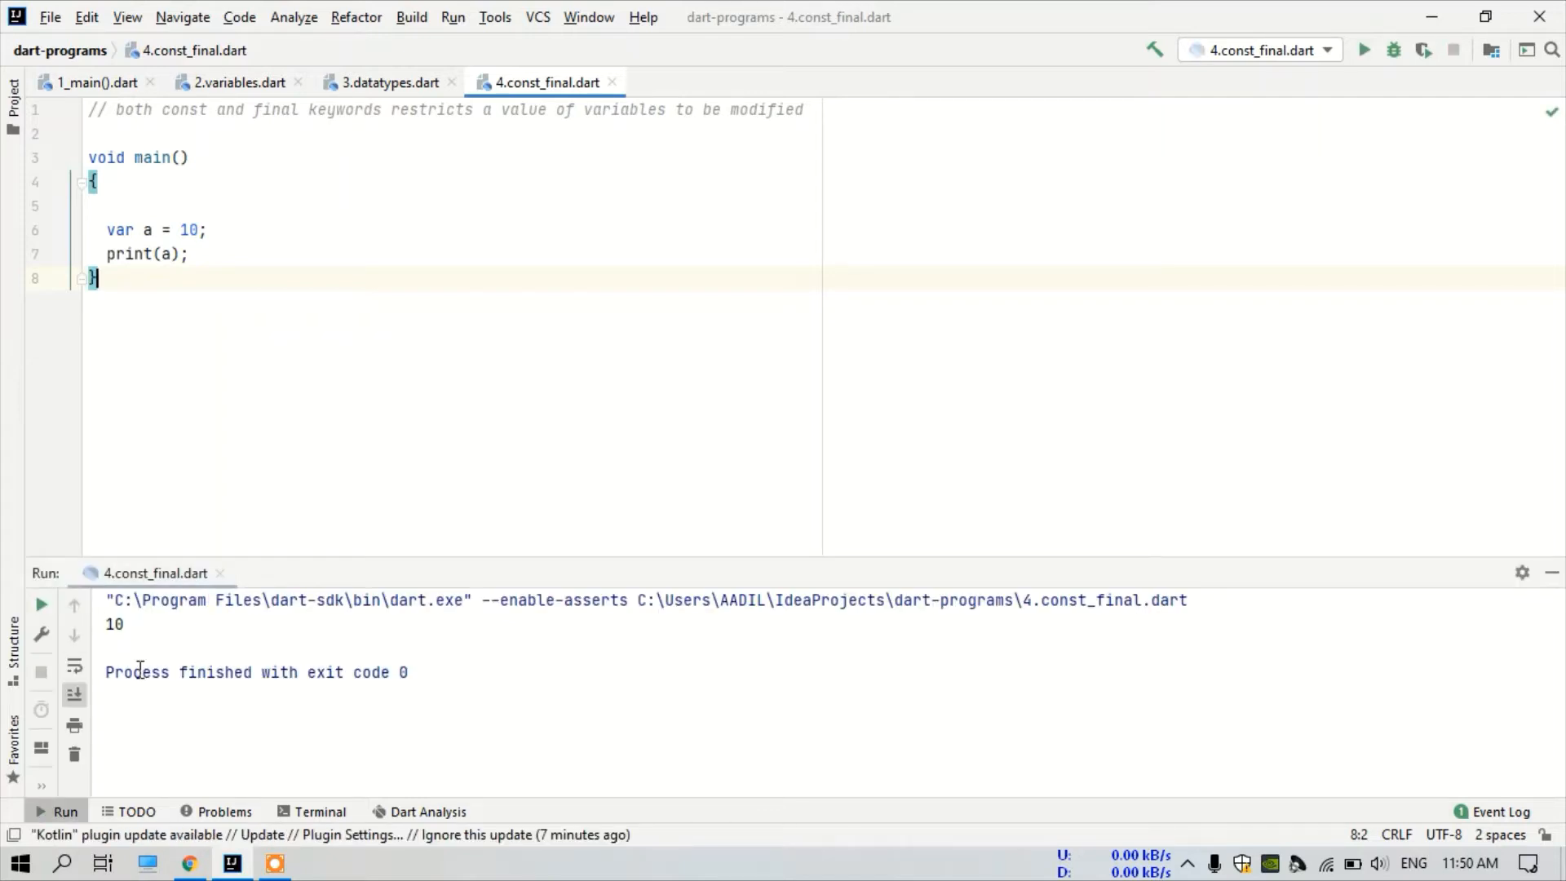
pyautogui.moveTo(216, 259)
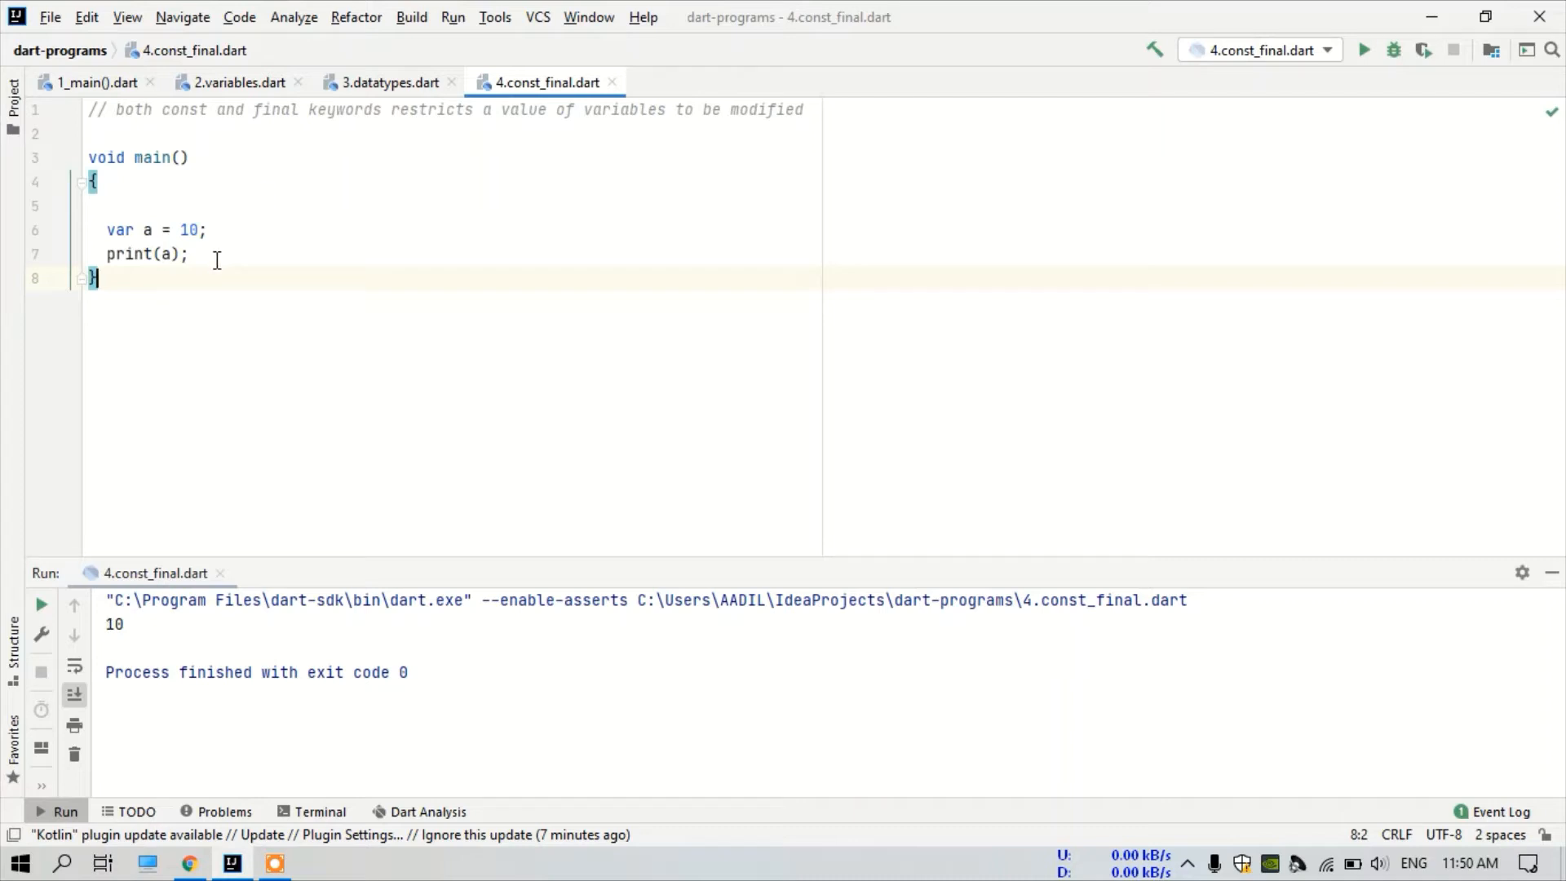
# - Add a = 20; and print(a); then run to print 10 and 20
pyautogui.write('a =')
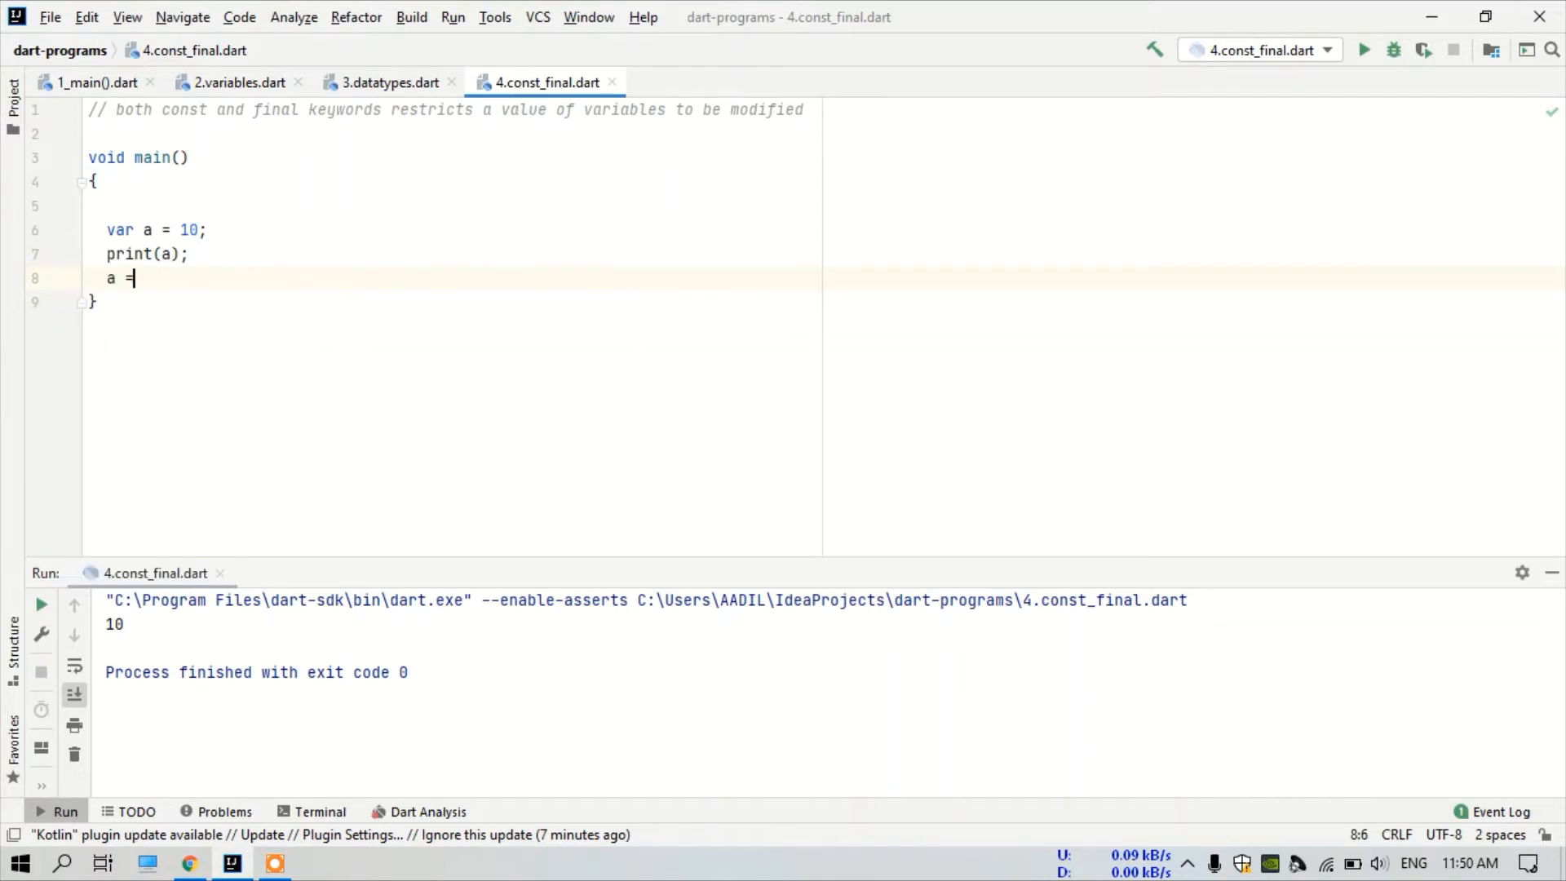
pyautogui.write('20')
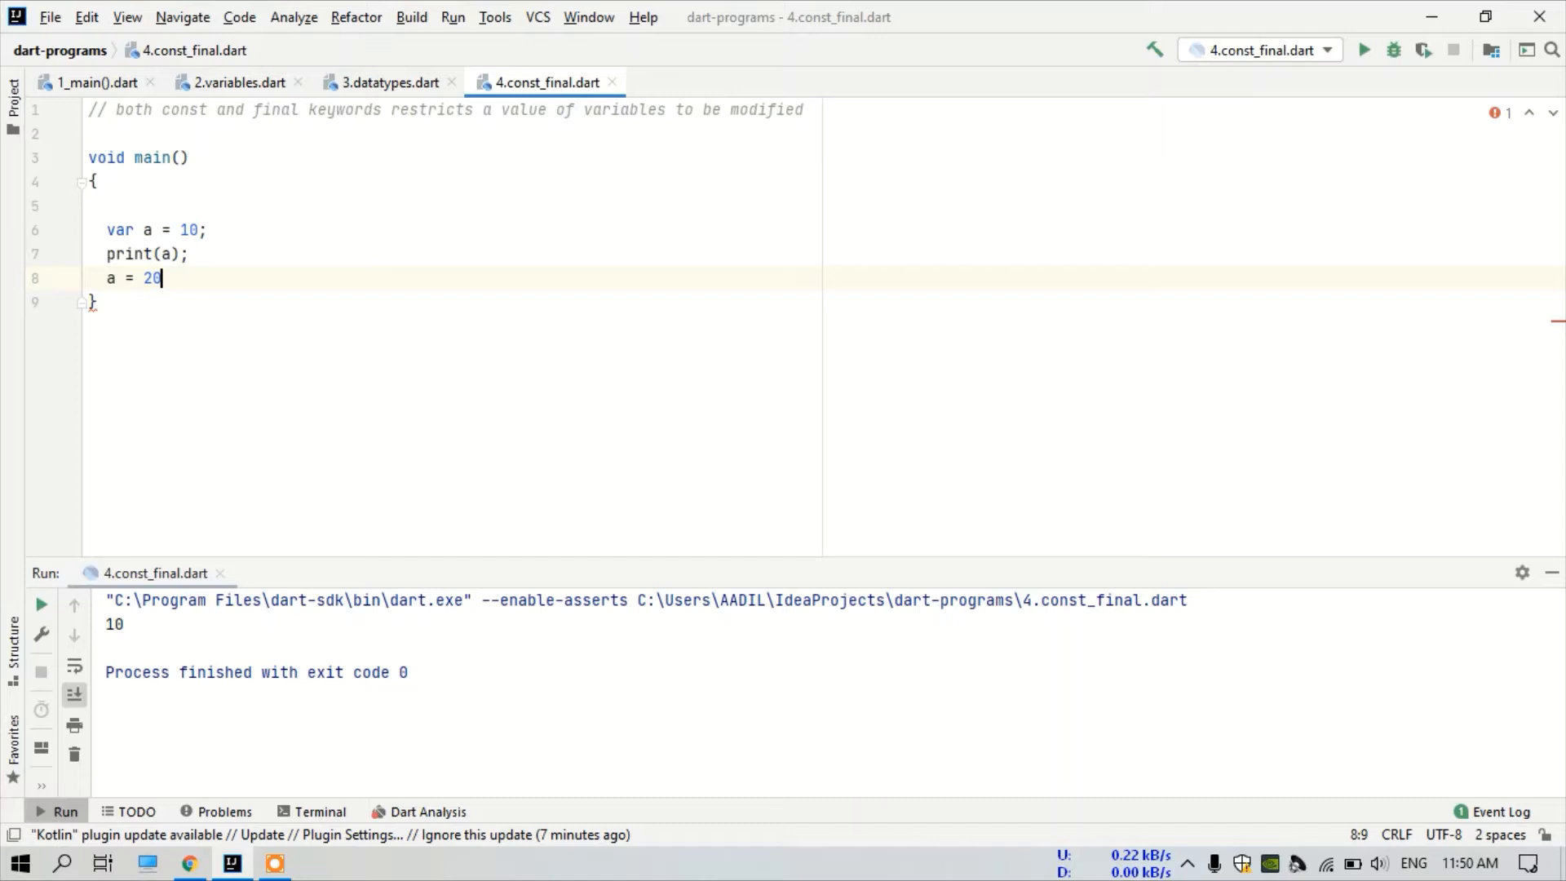
pyautogui.write(';')
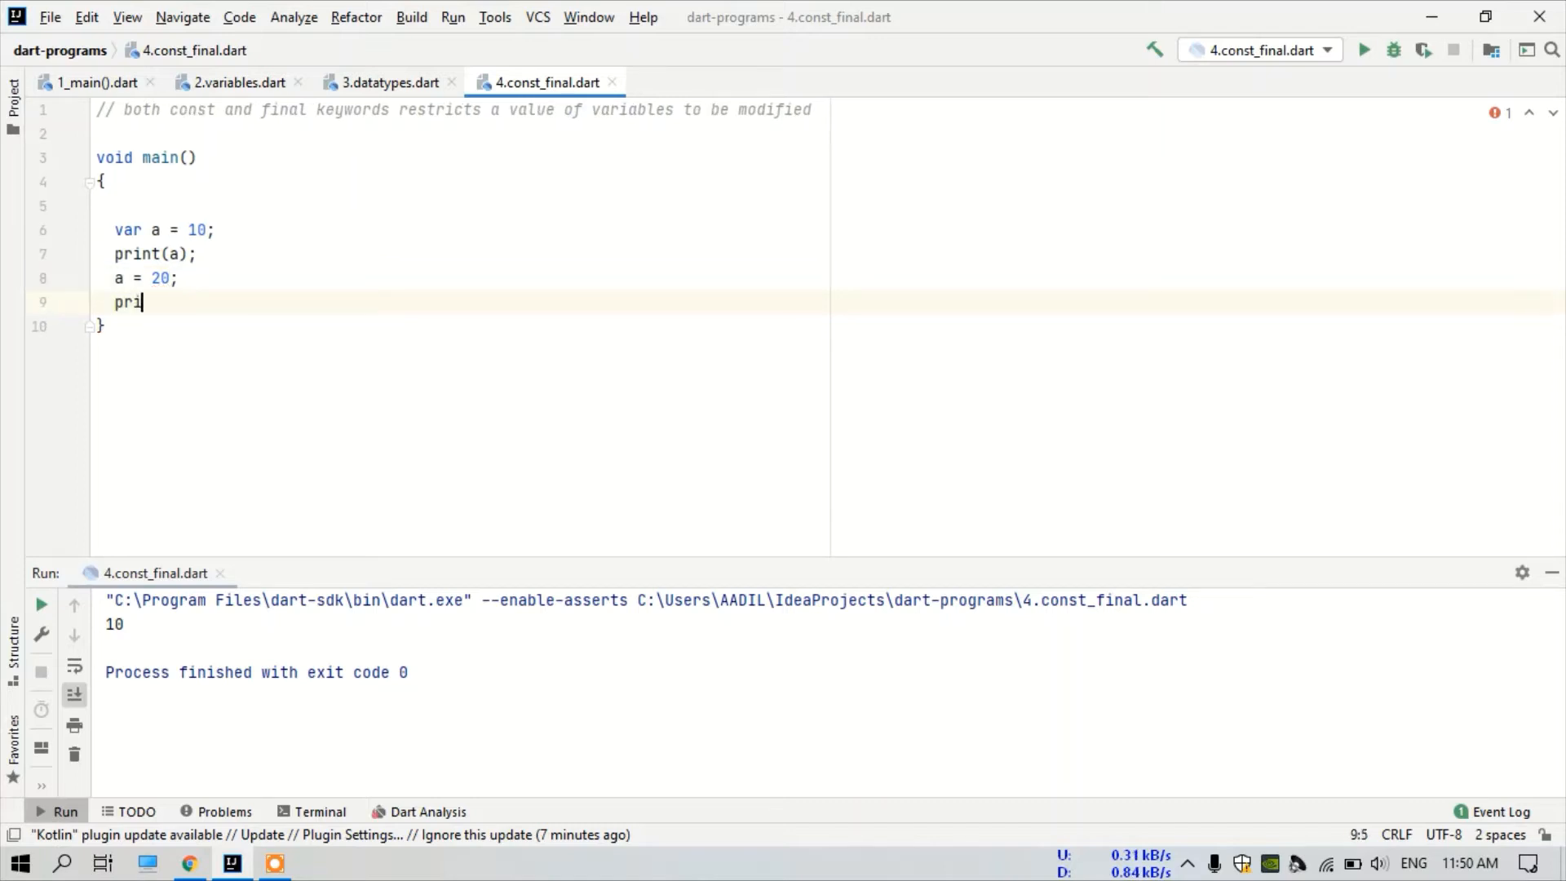
pyautogui.write('nt(a)')
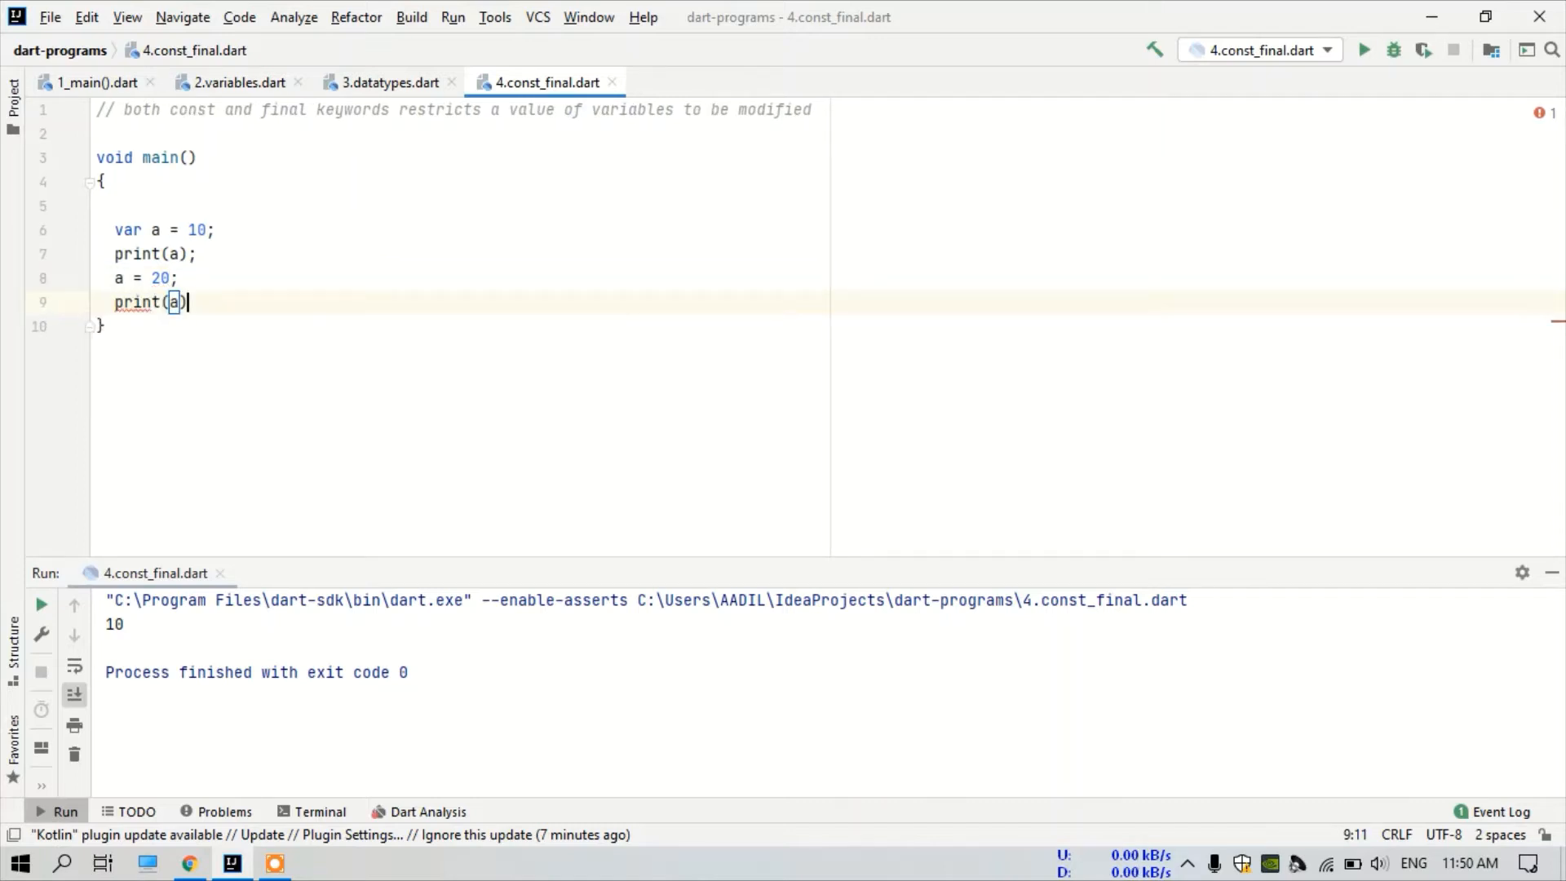
pyautogui.moveTo(176, 302)
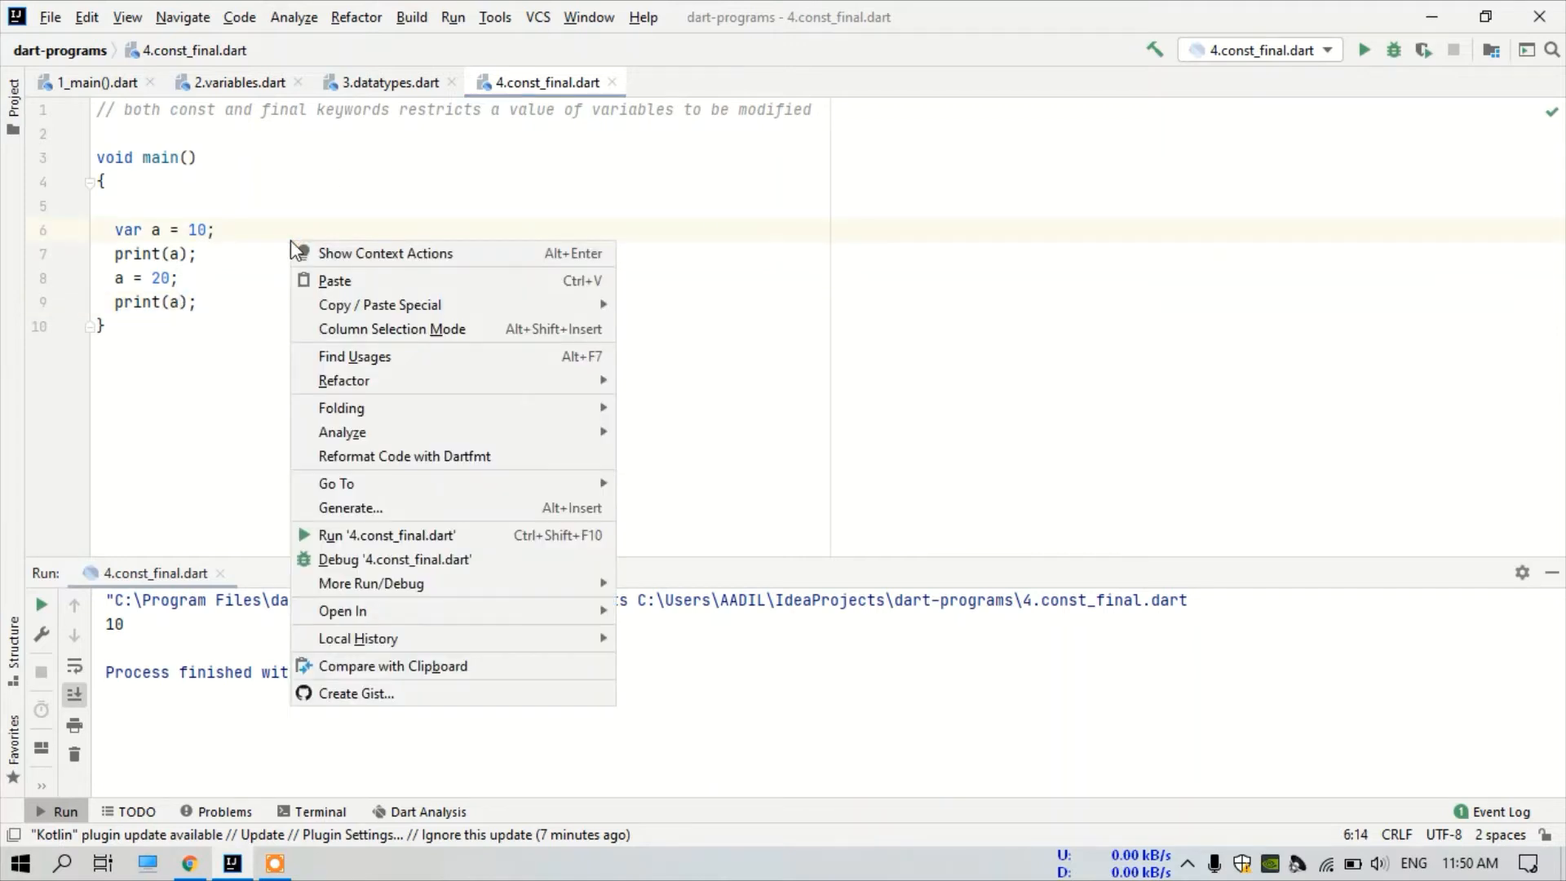
pyautogui.click(388, 535)
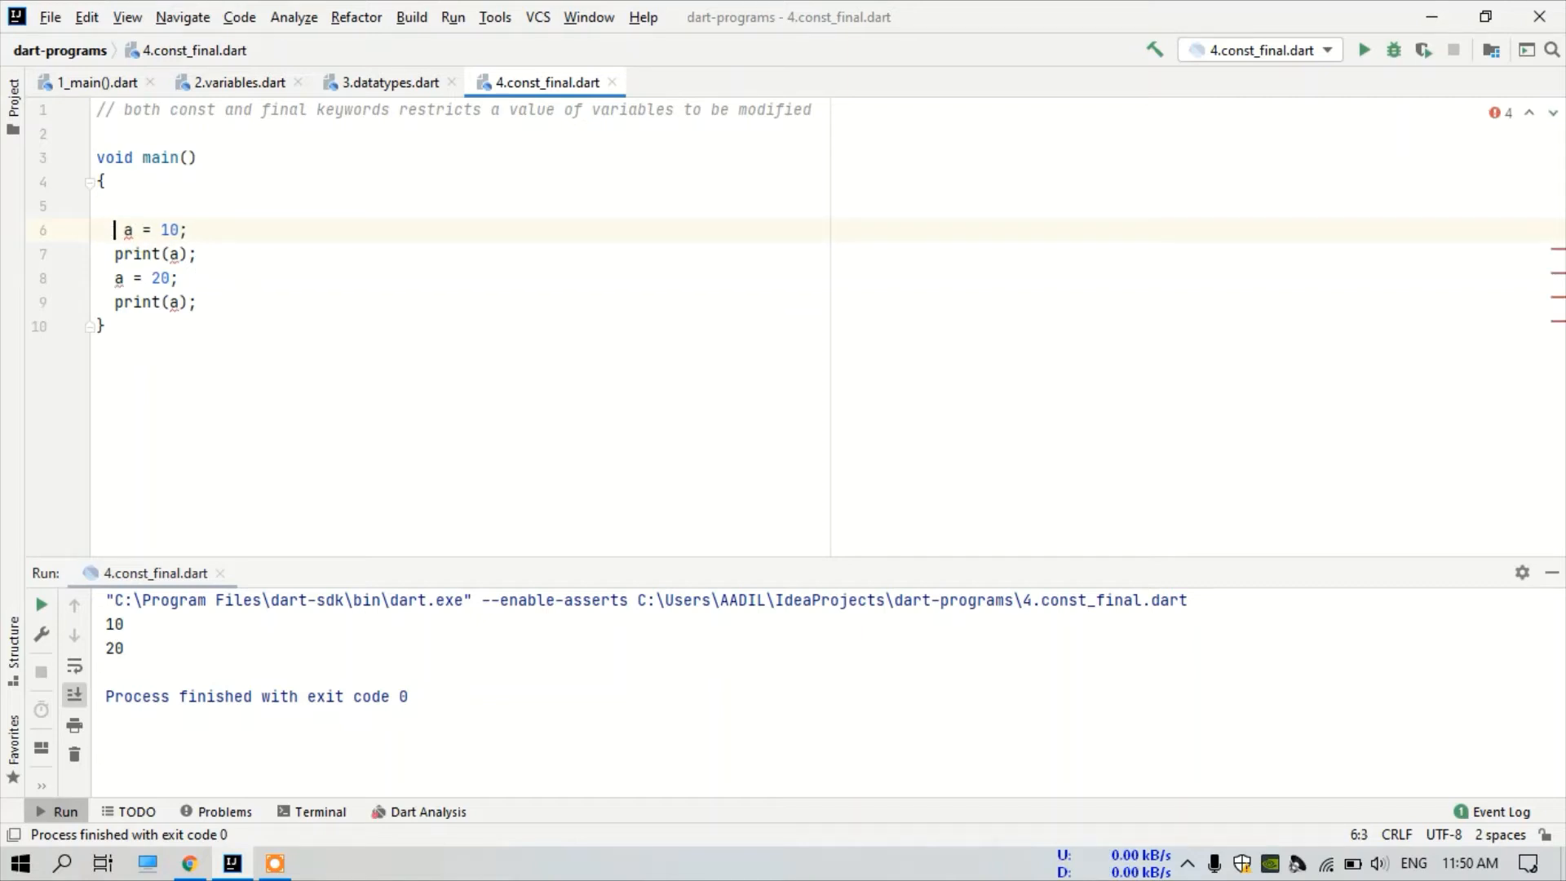
# - Declare a with const so the reassignment to 20 is flagged as an error
pyautogui.write('const')
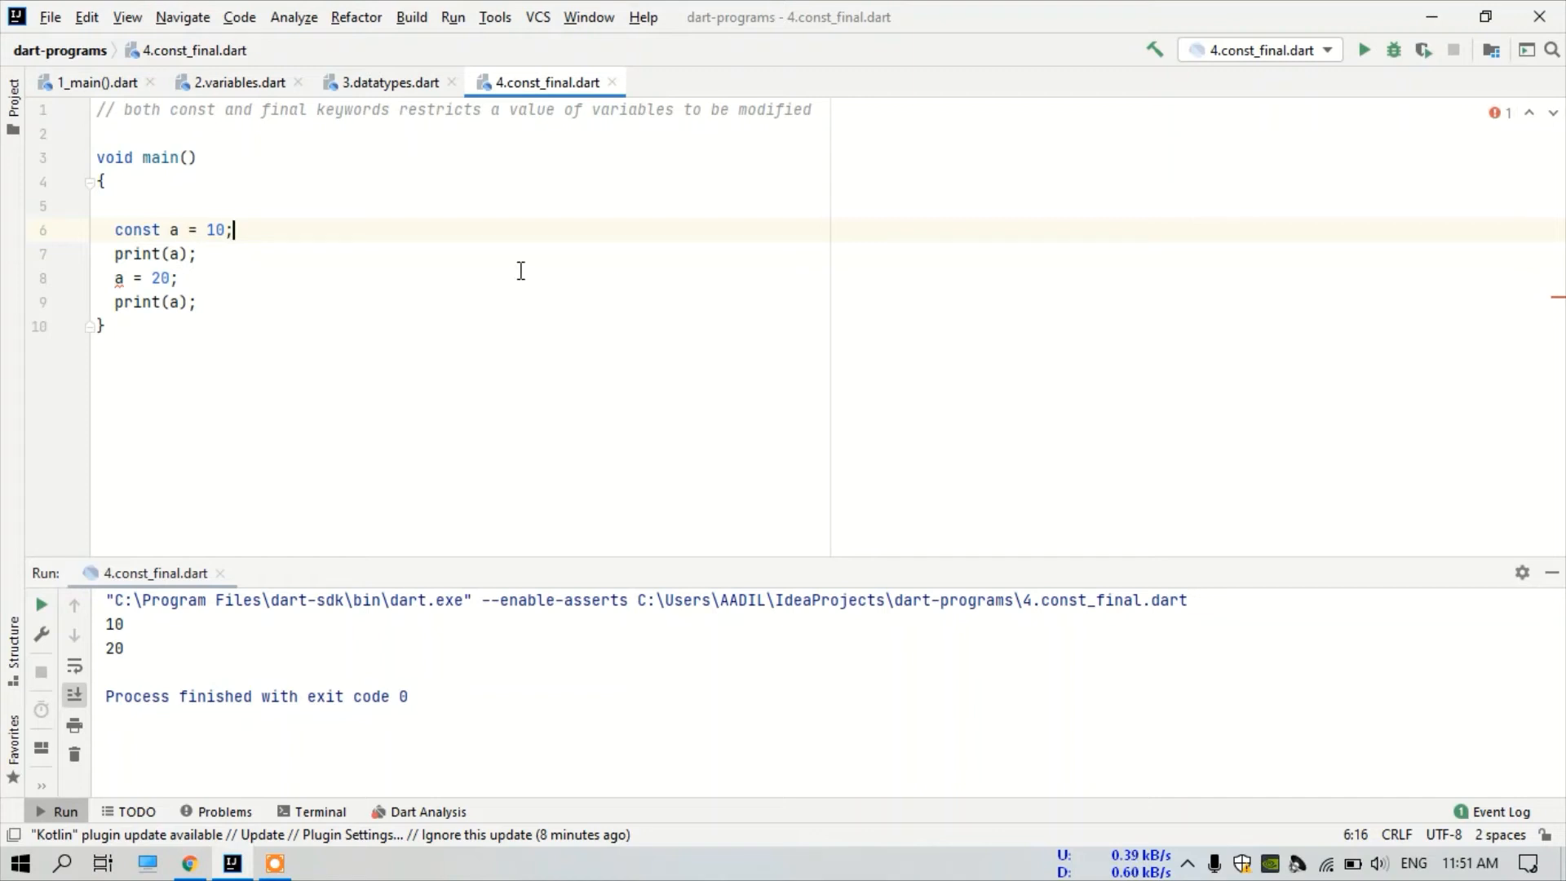
pyautogui.click(176, 277)
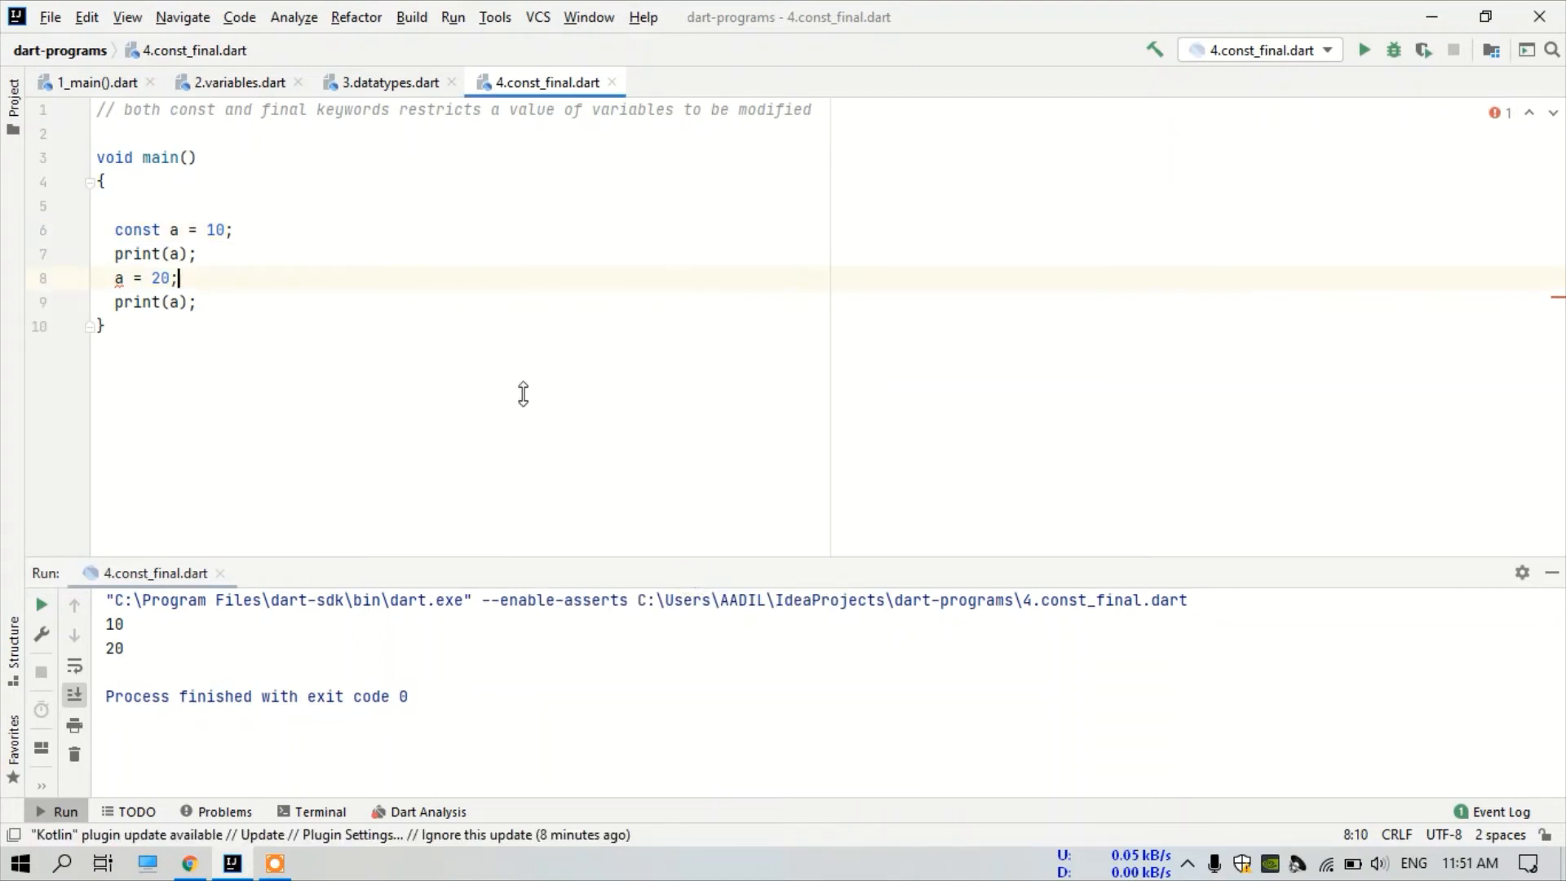
pyautogui.moveTo(408, 261)
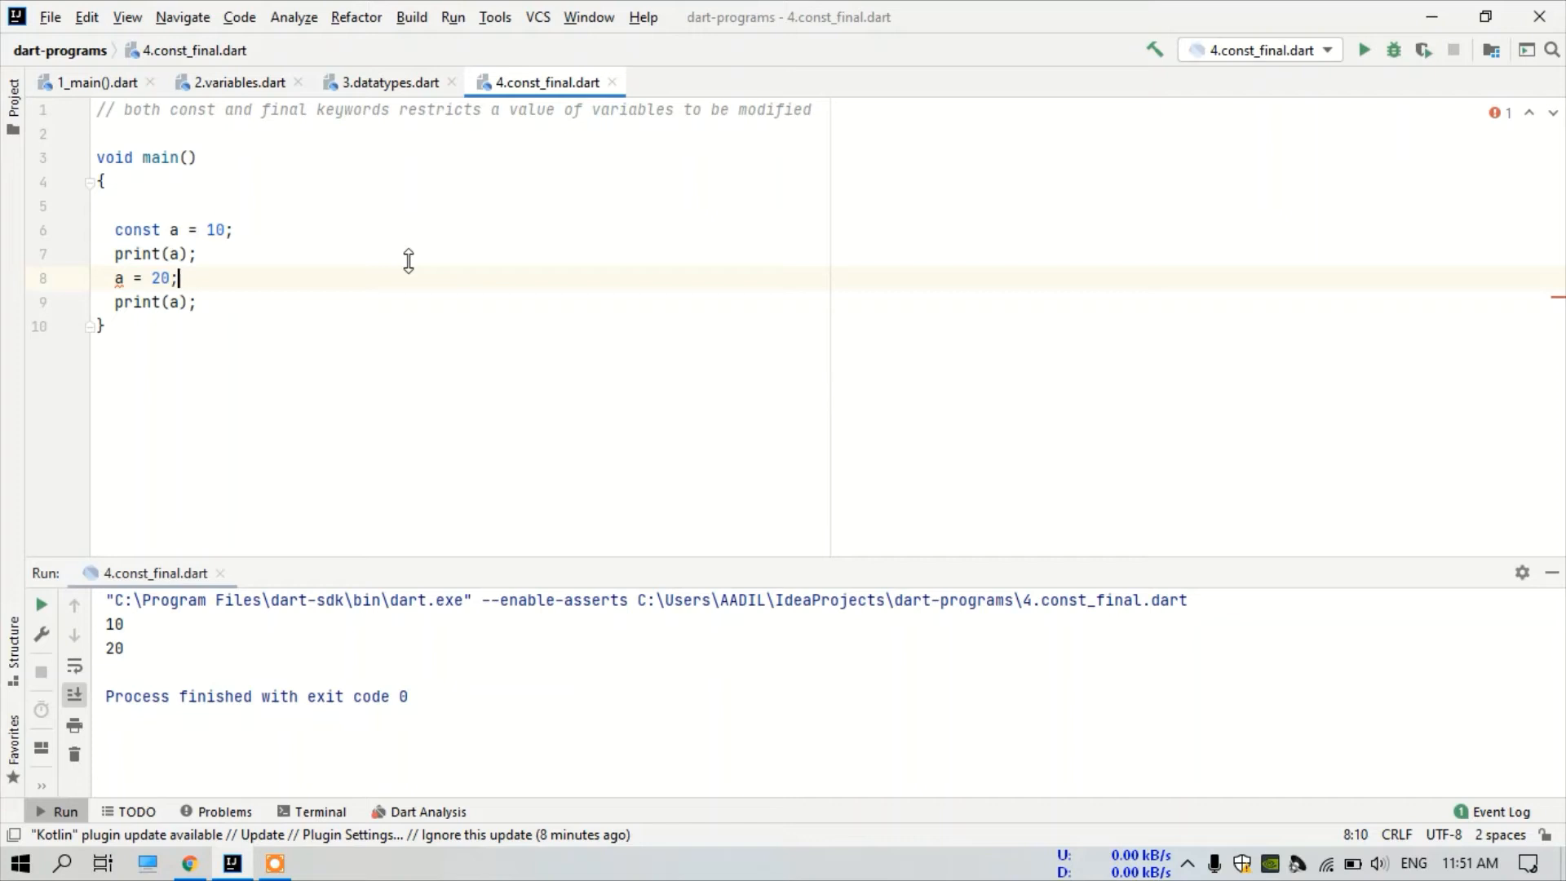
pyautogui.moveTo(543, 254)
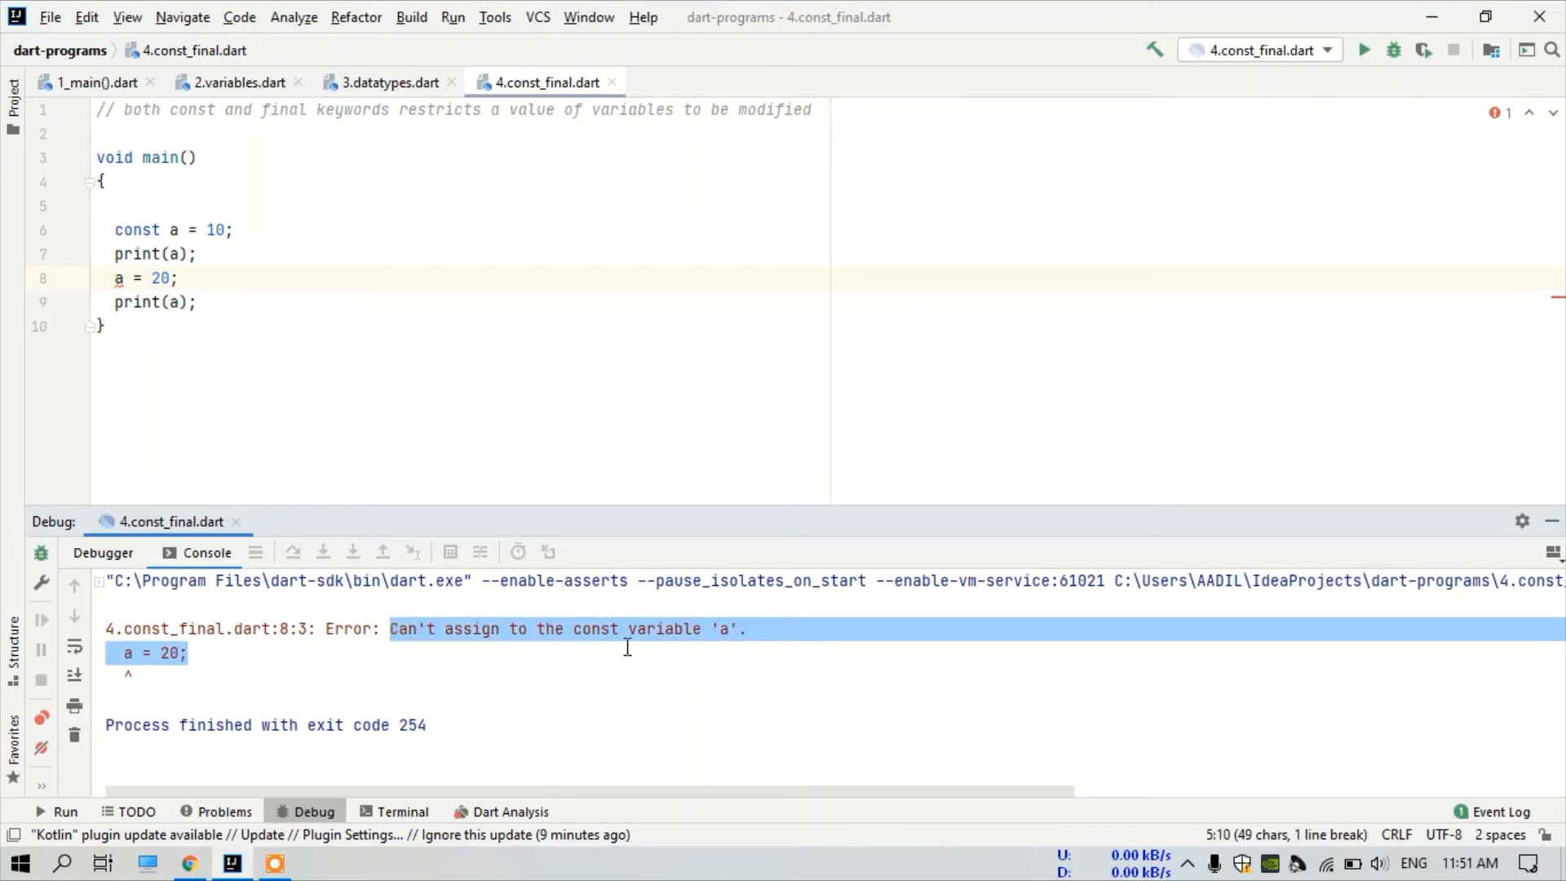
pyautogui.moveTo(207, 308)
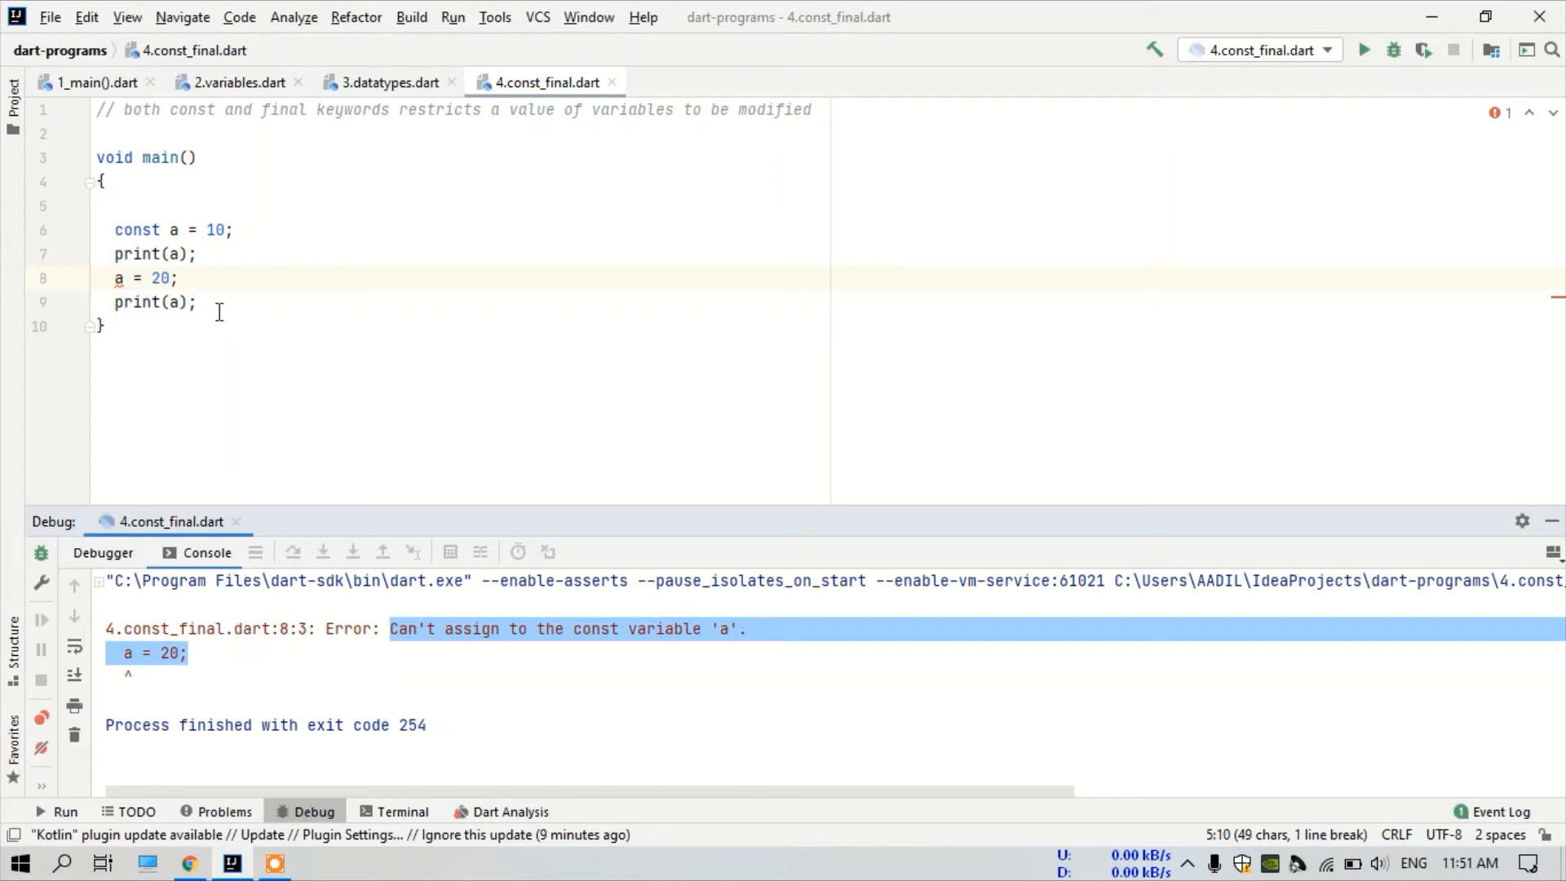
pyautogui.moveTo(115, 229)
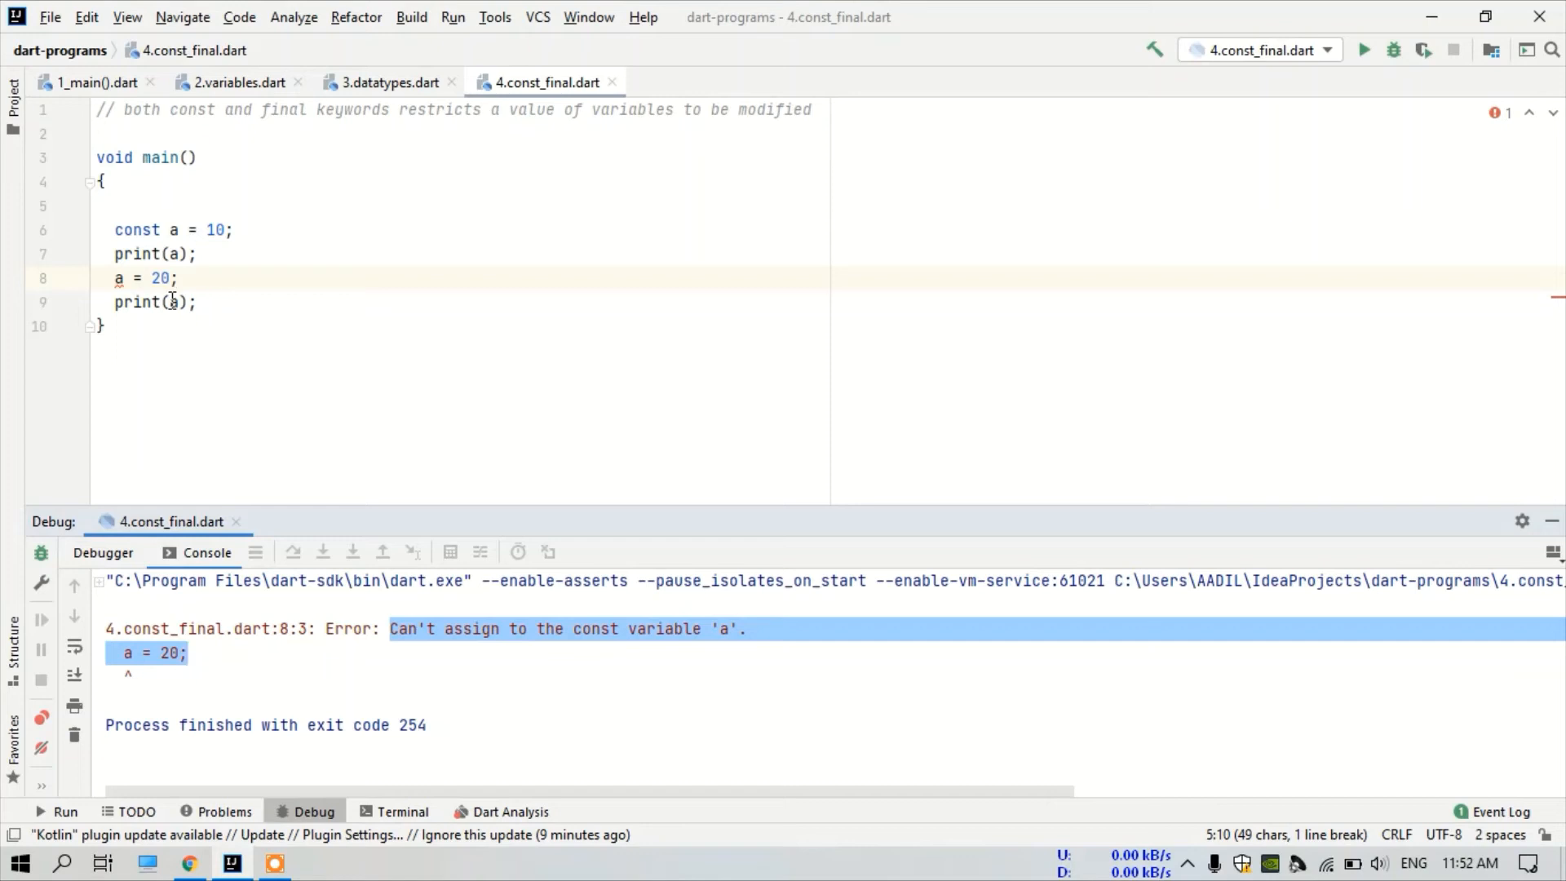
pyautogui.moveTo(205, 301)
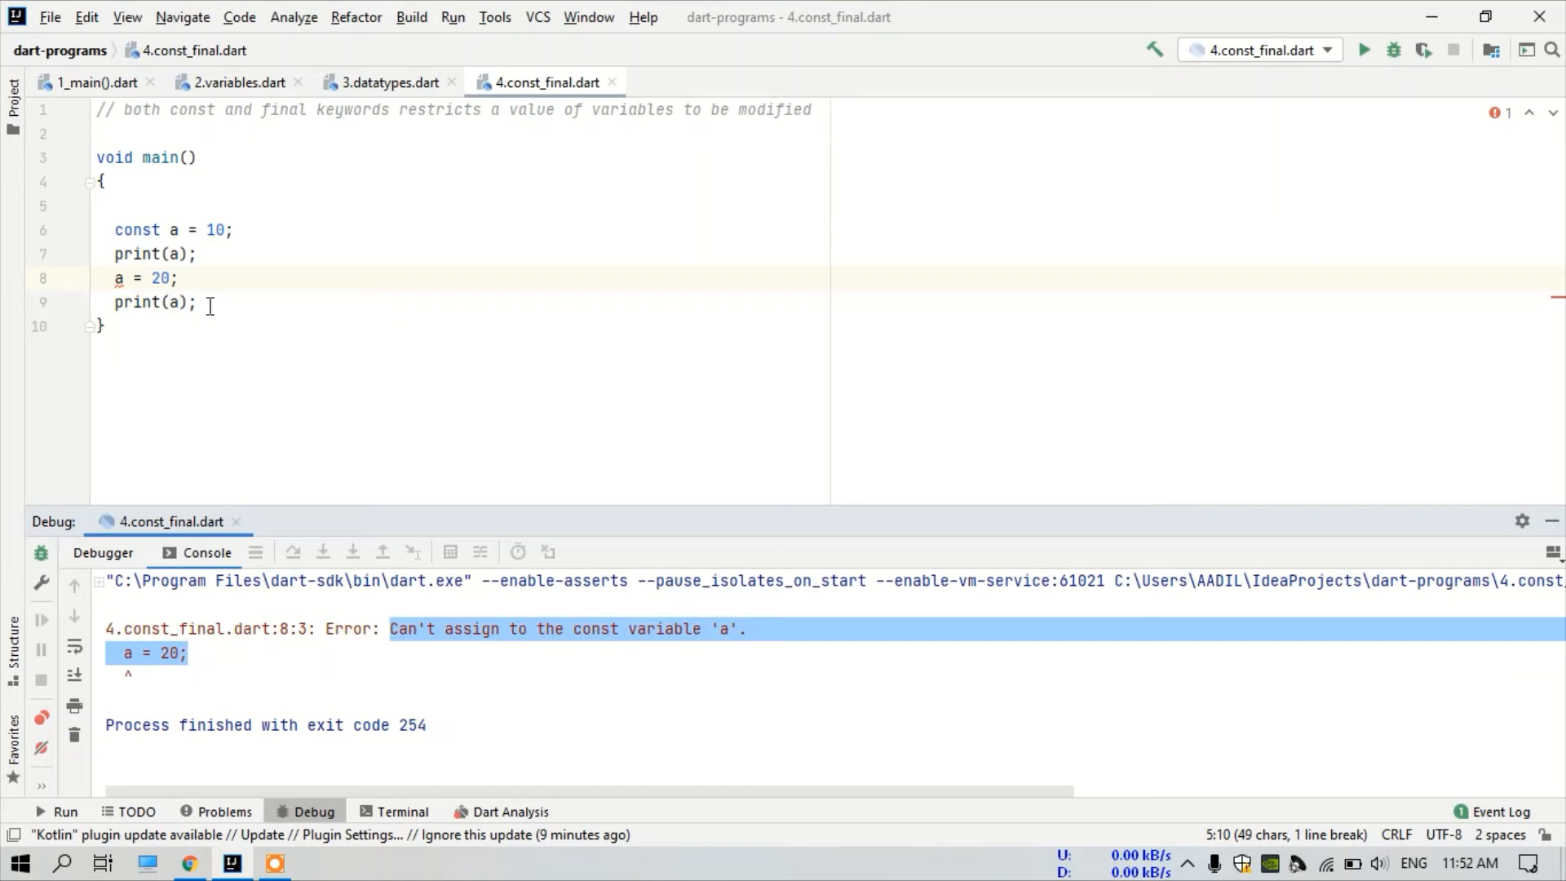
pyautogui.moveTo(217, 314)
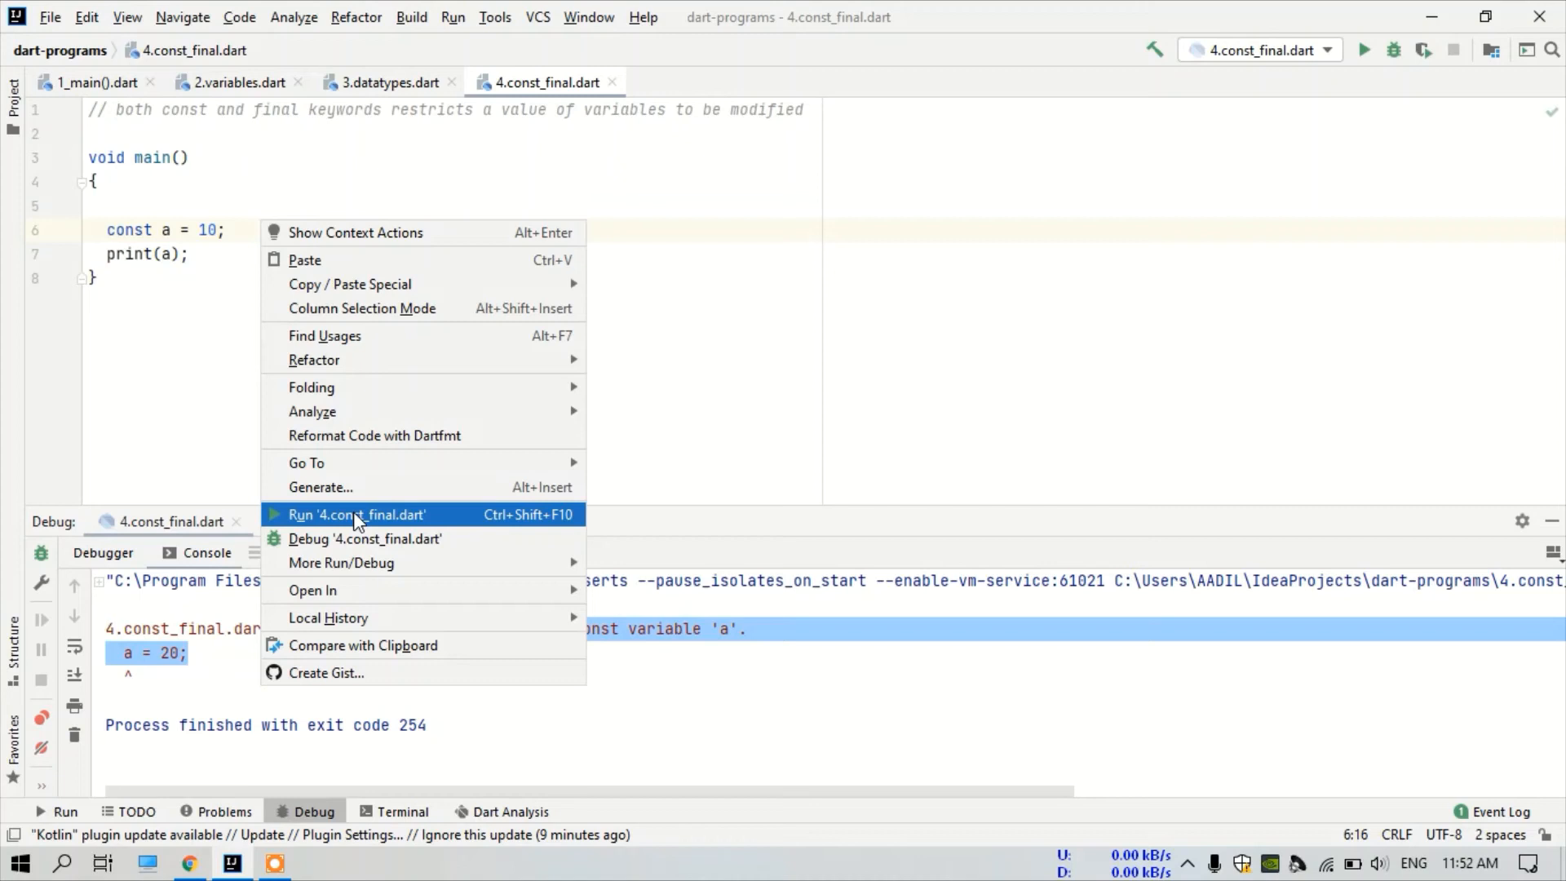
# - Run the file with only const a = 10 and print(a), printing 10
pyautogui.click(357, 513)
pyautogui.write('f')
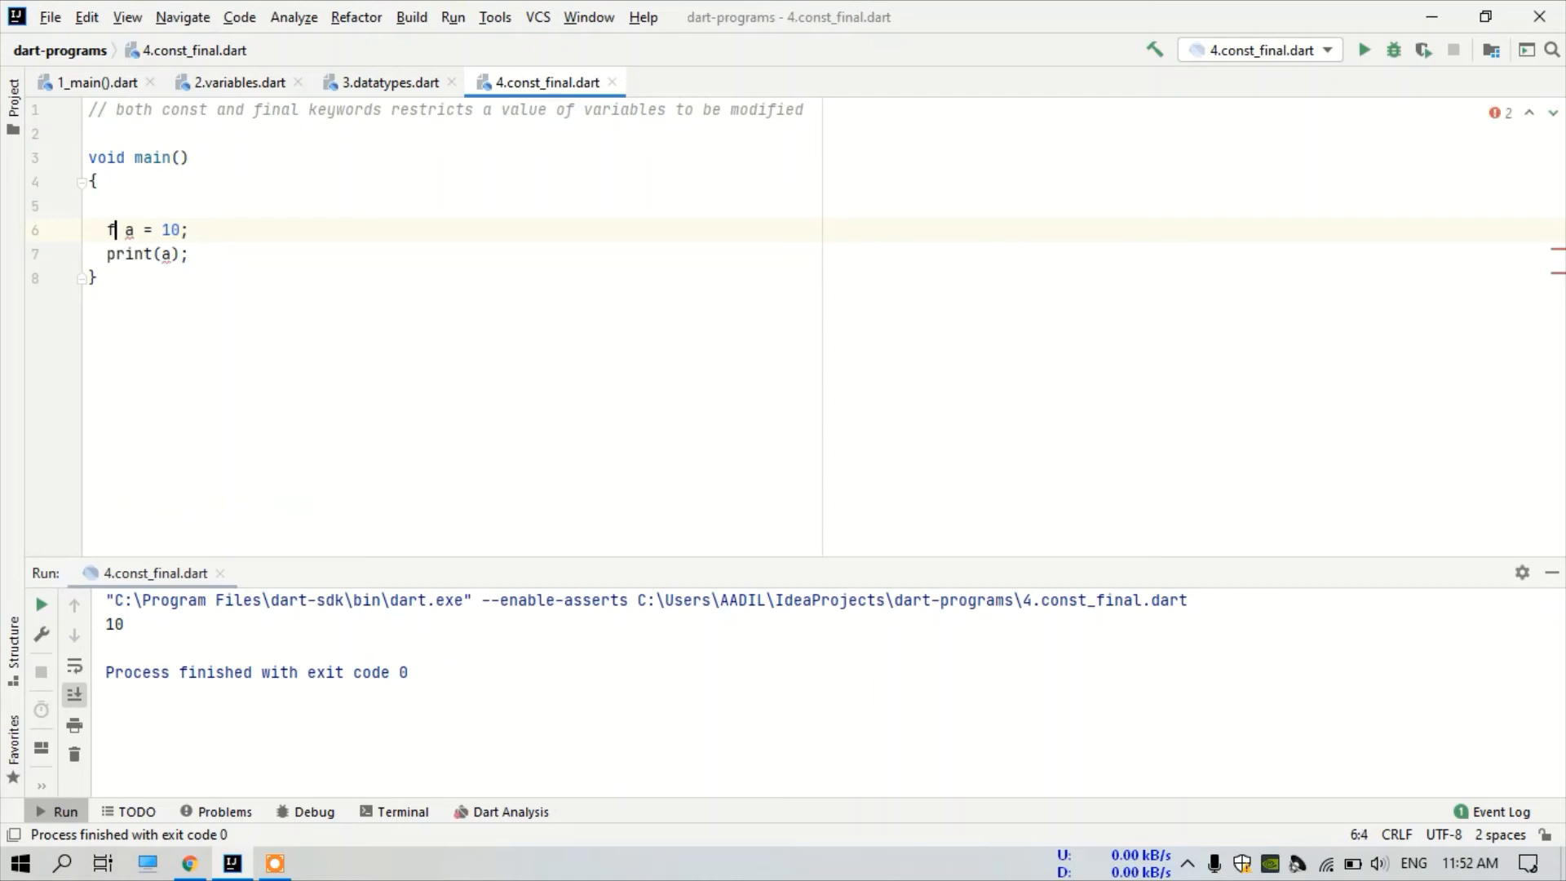
# - Declare a as final instead of const and run, printing 10
pyautogui.write('i')
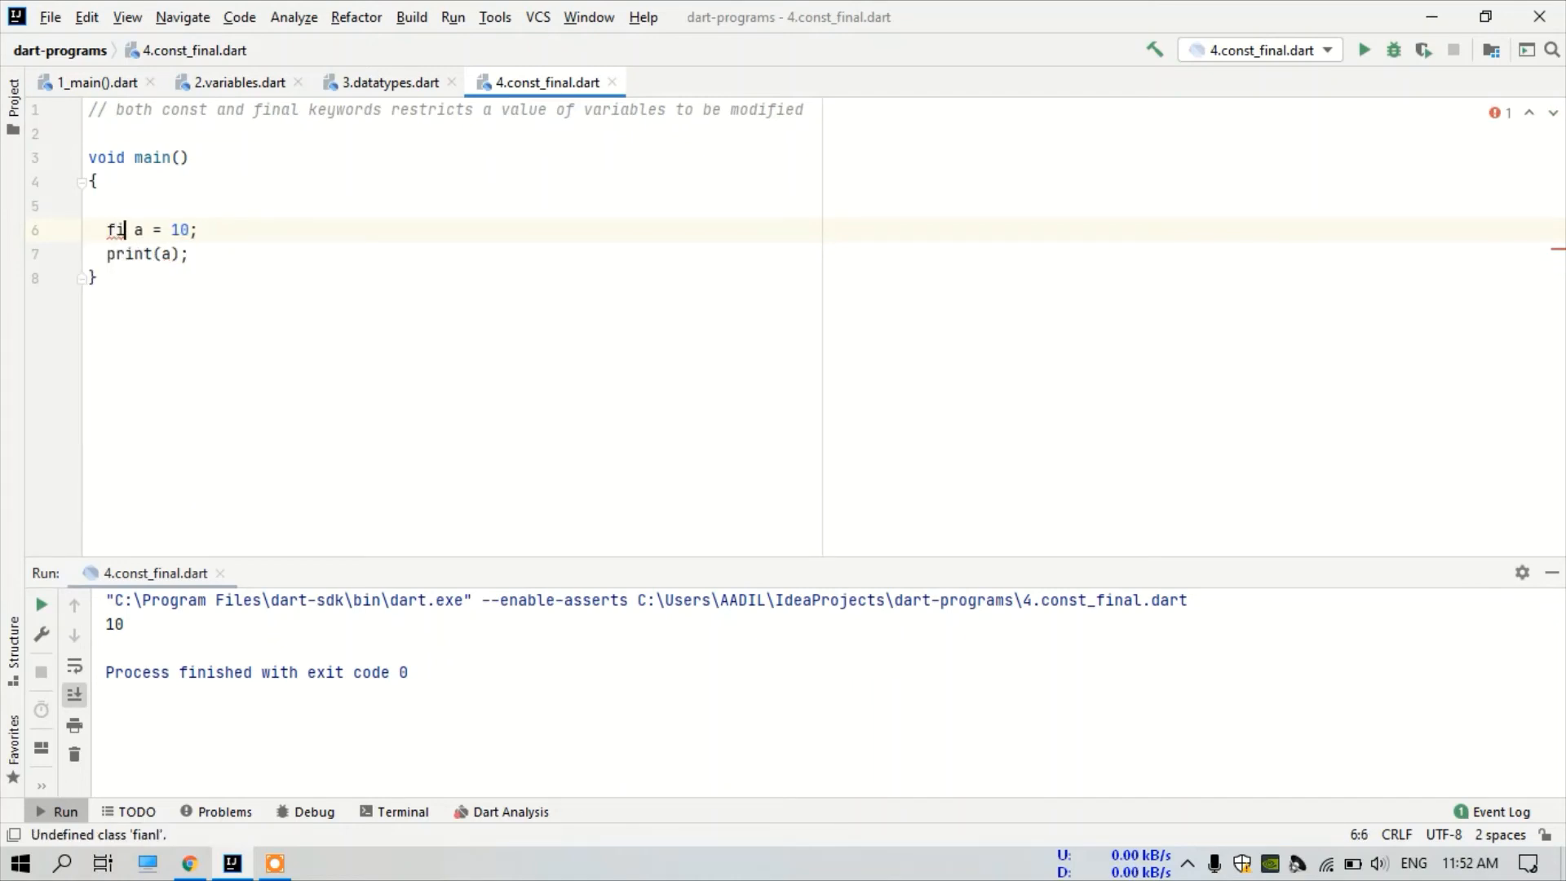
pyautogui.write('nal')
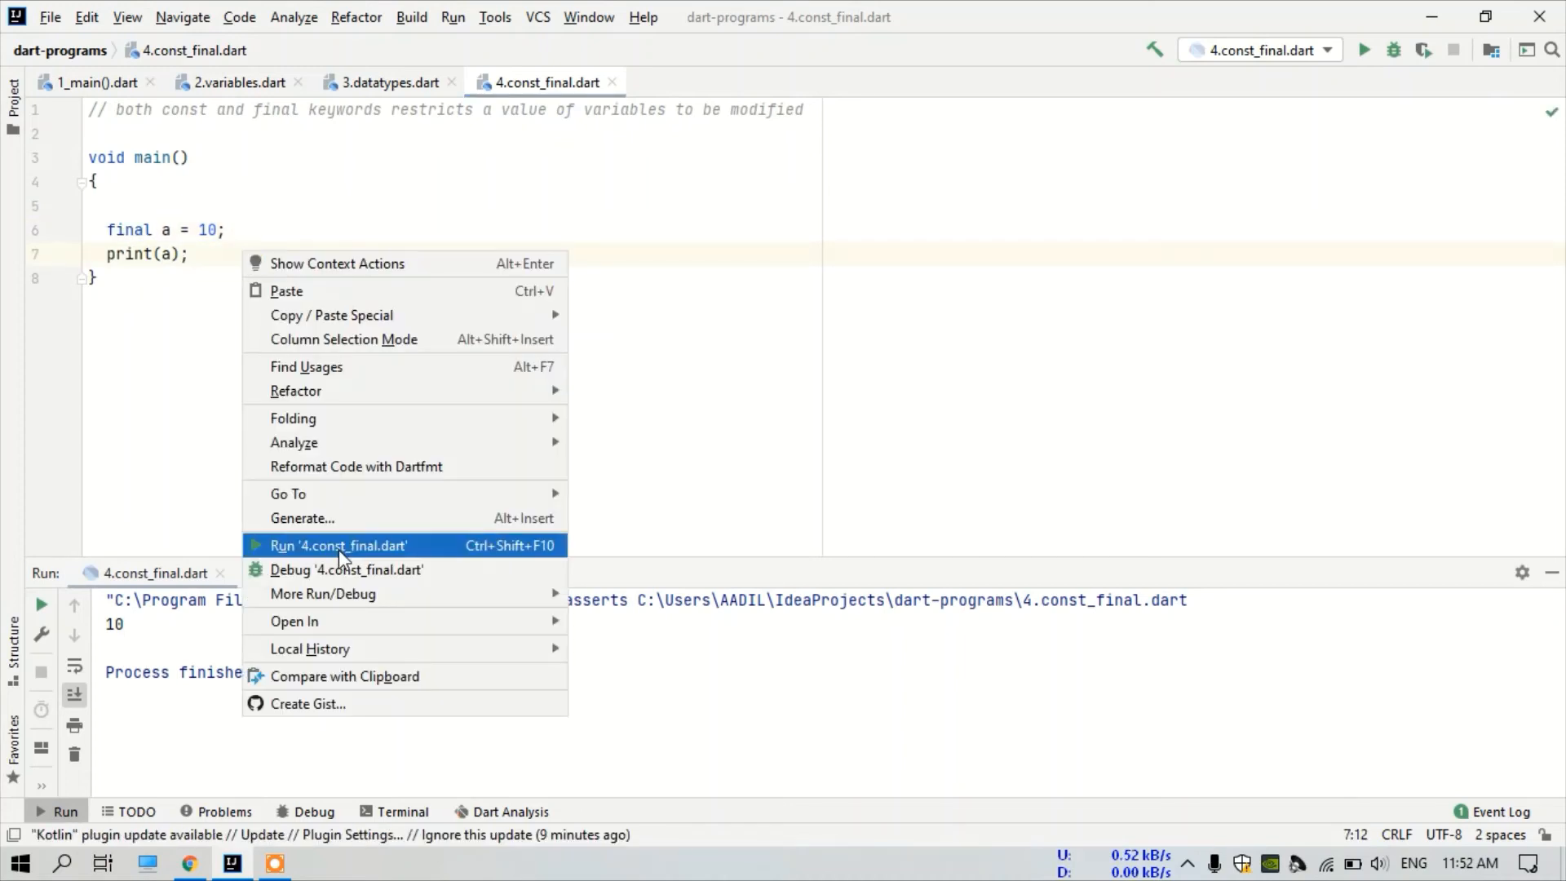
pyautogui.click(338, 544)
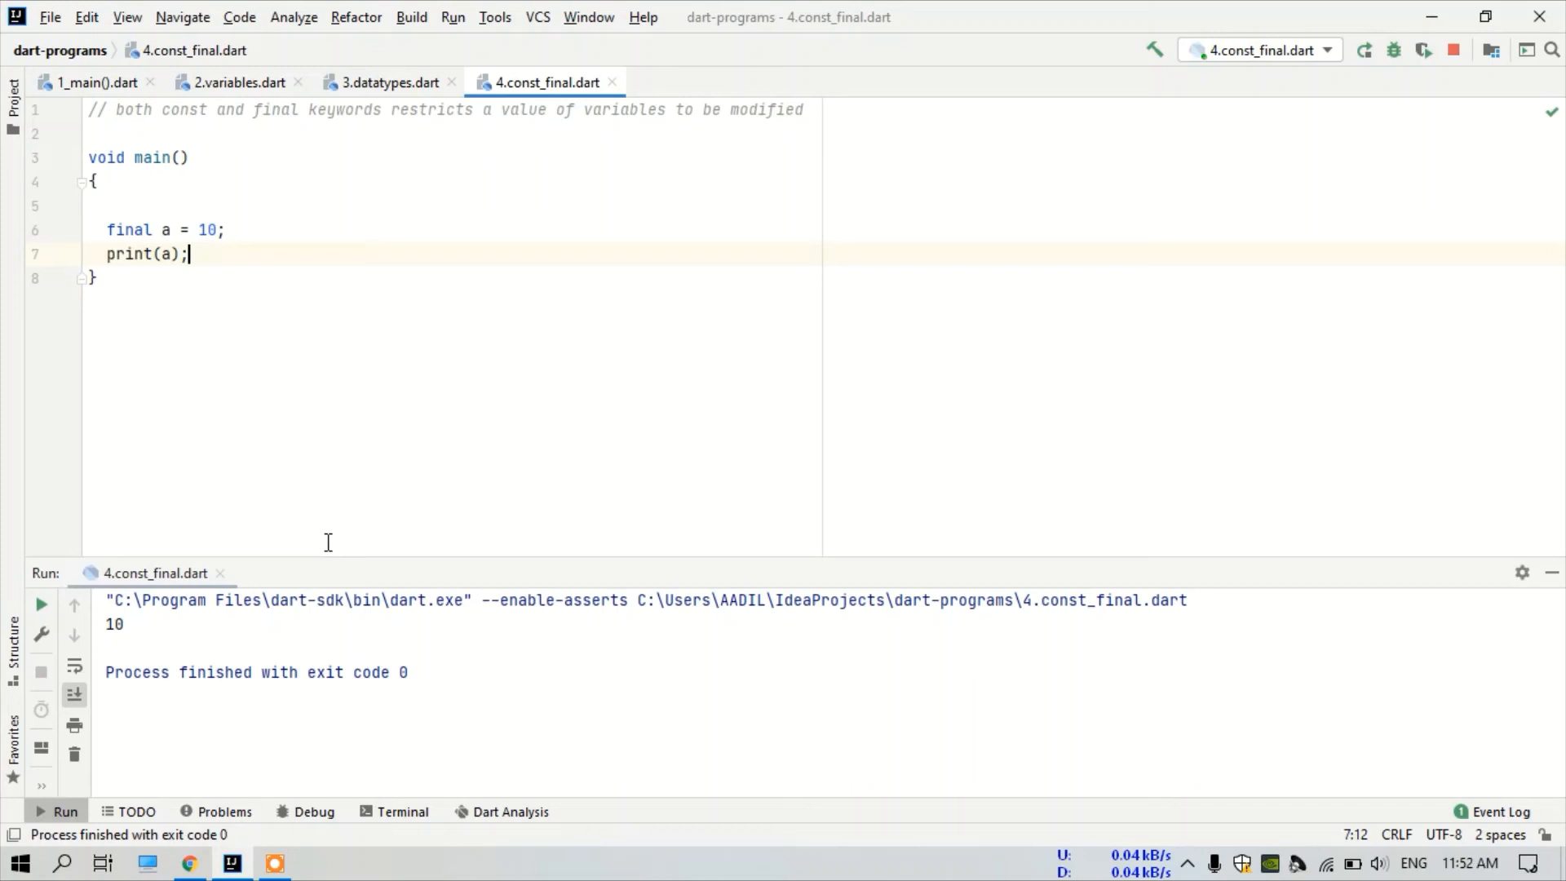
# - Reassign final a to 20 and print it, yielding Can't assign to the final variable 'a'
pyautogui.write('a')
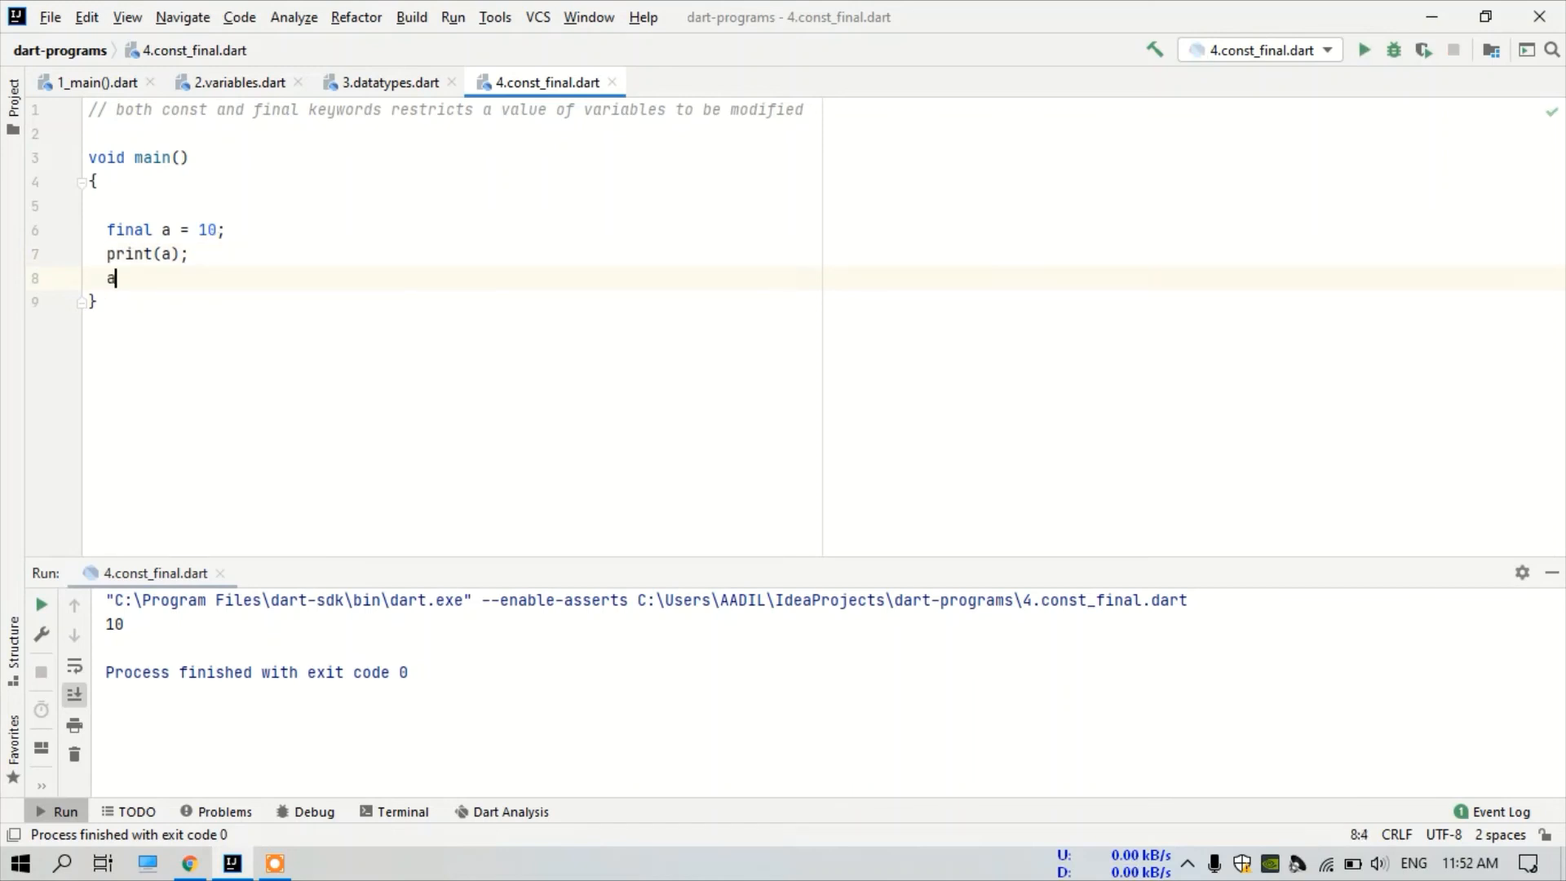
pyautogui.write('=')
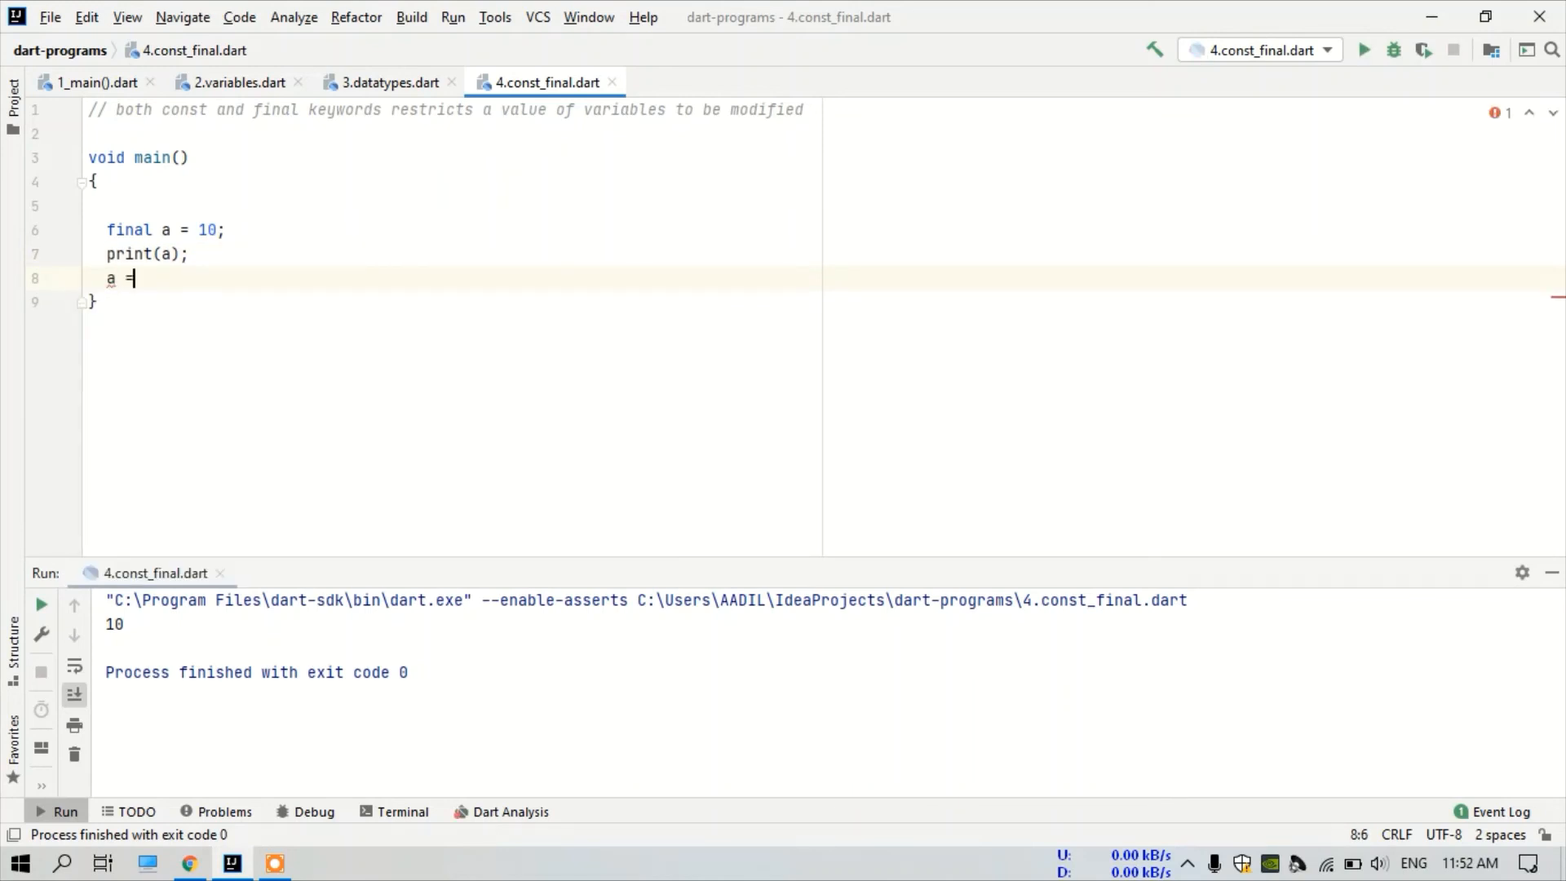
pyautogui.write('20;')
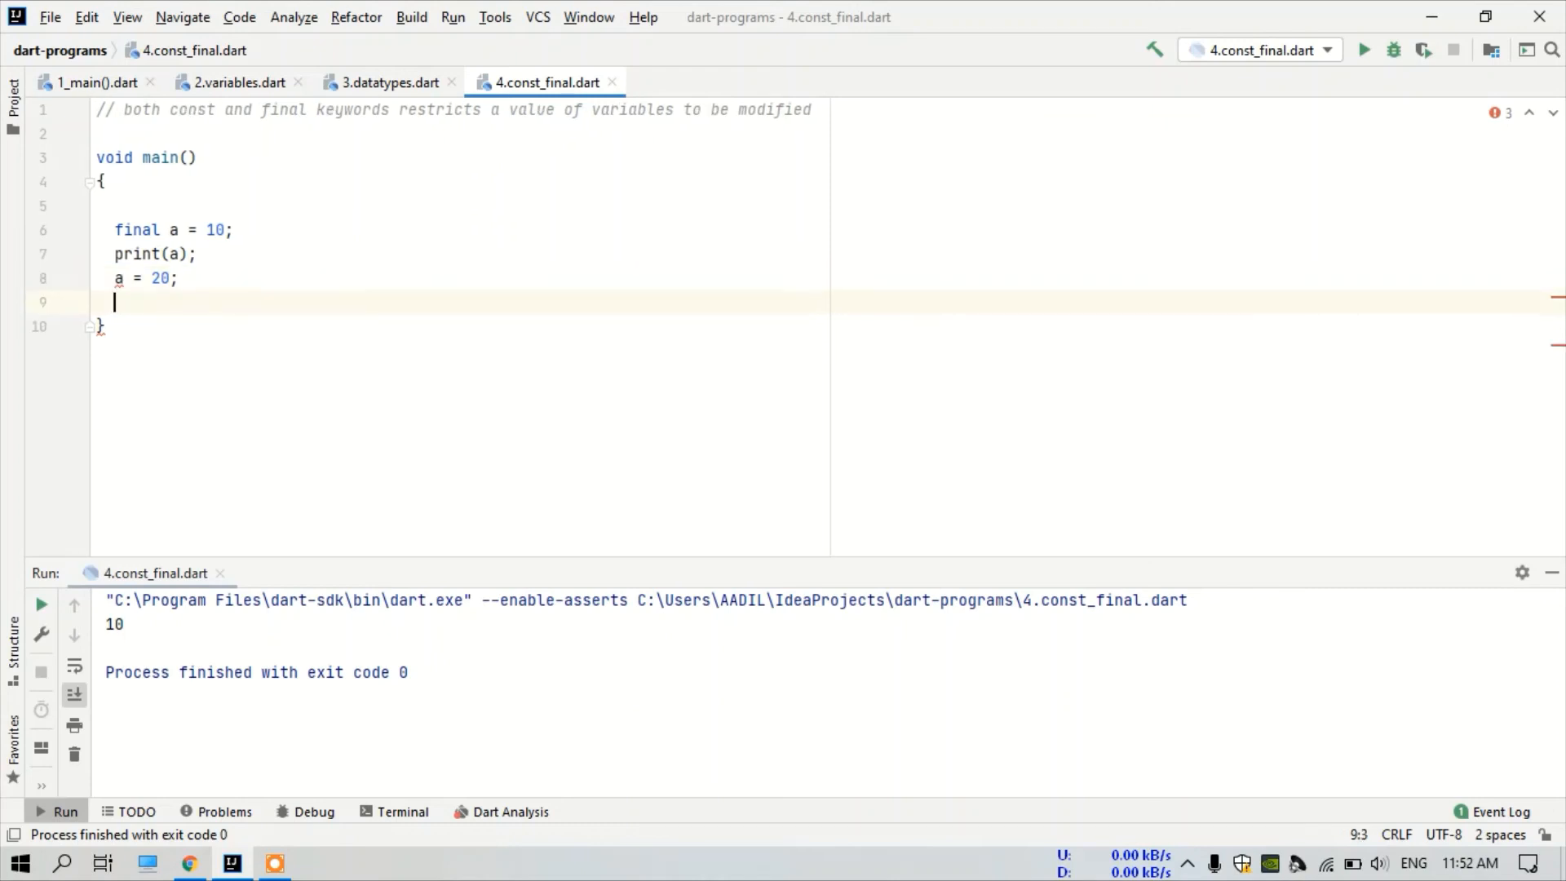
pyautogui.write('print(object)')
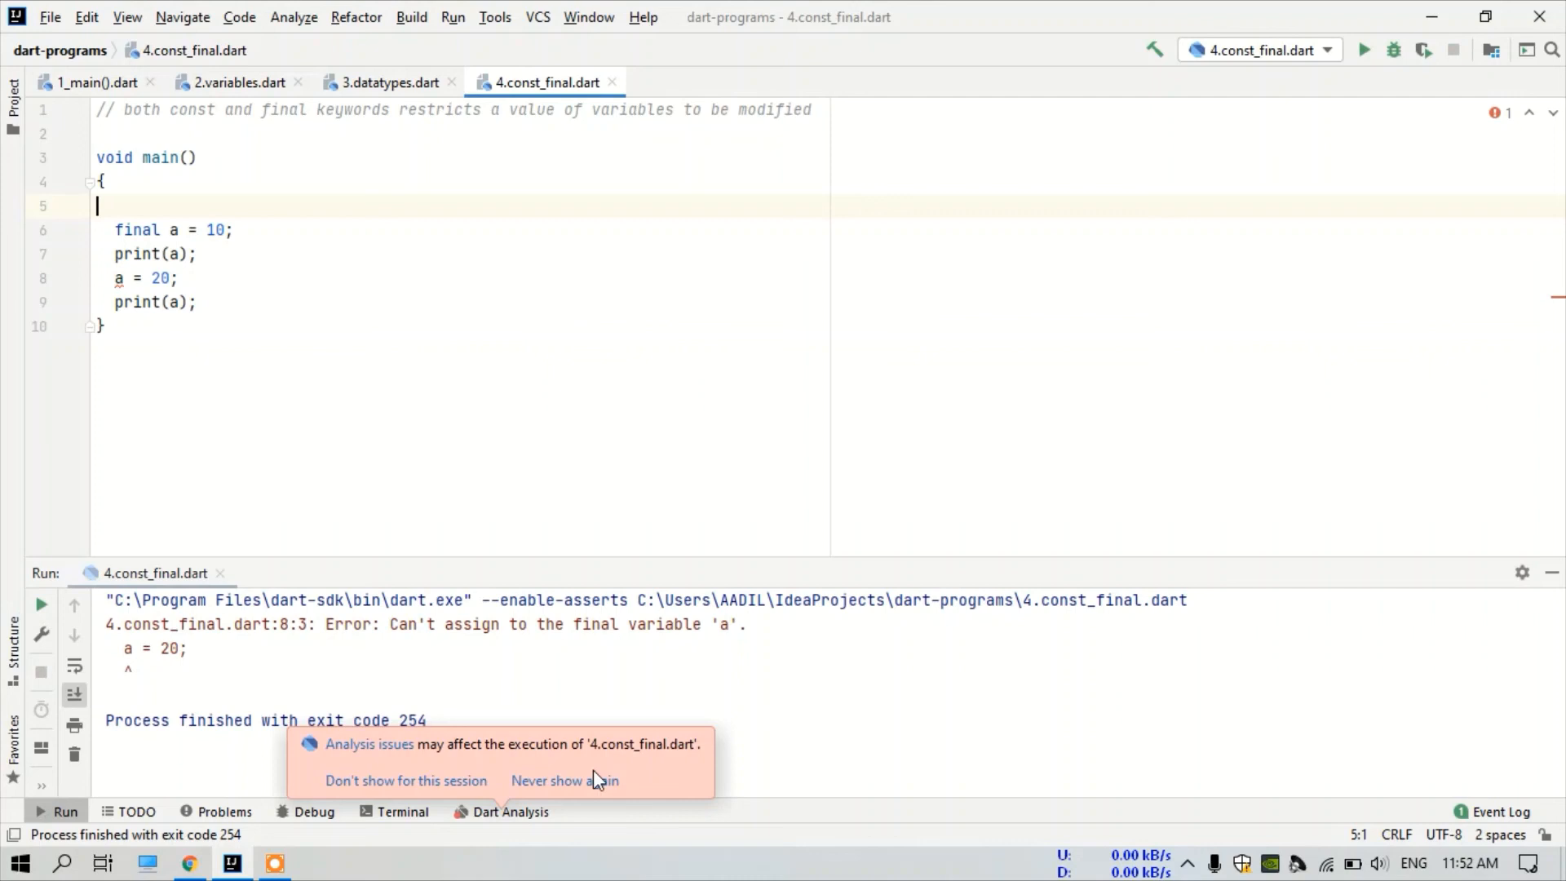
pyautogui.moveTo(581, 627)
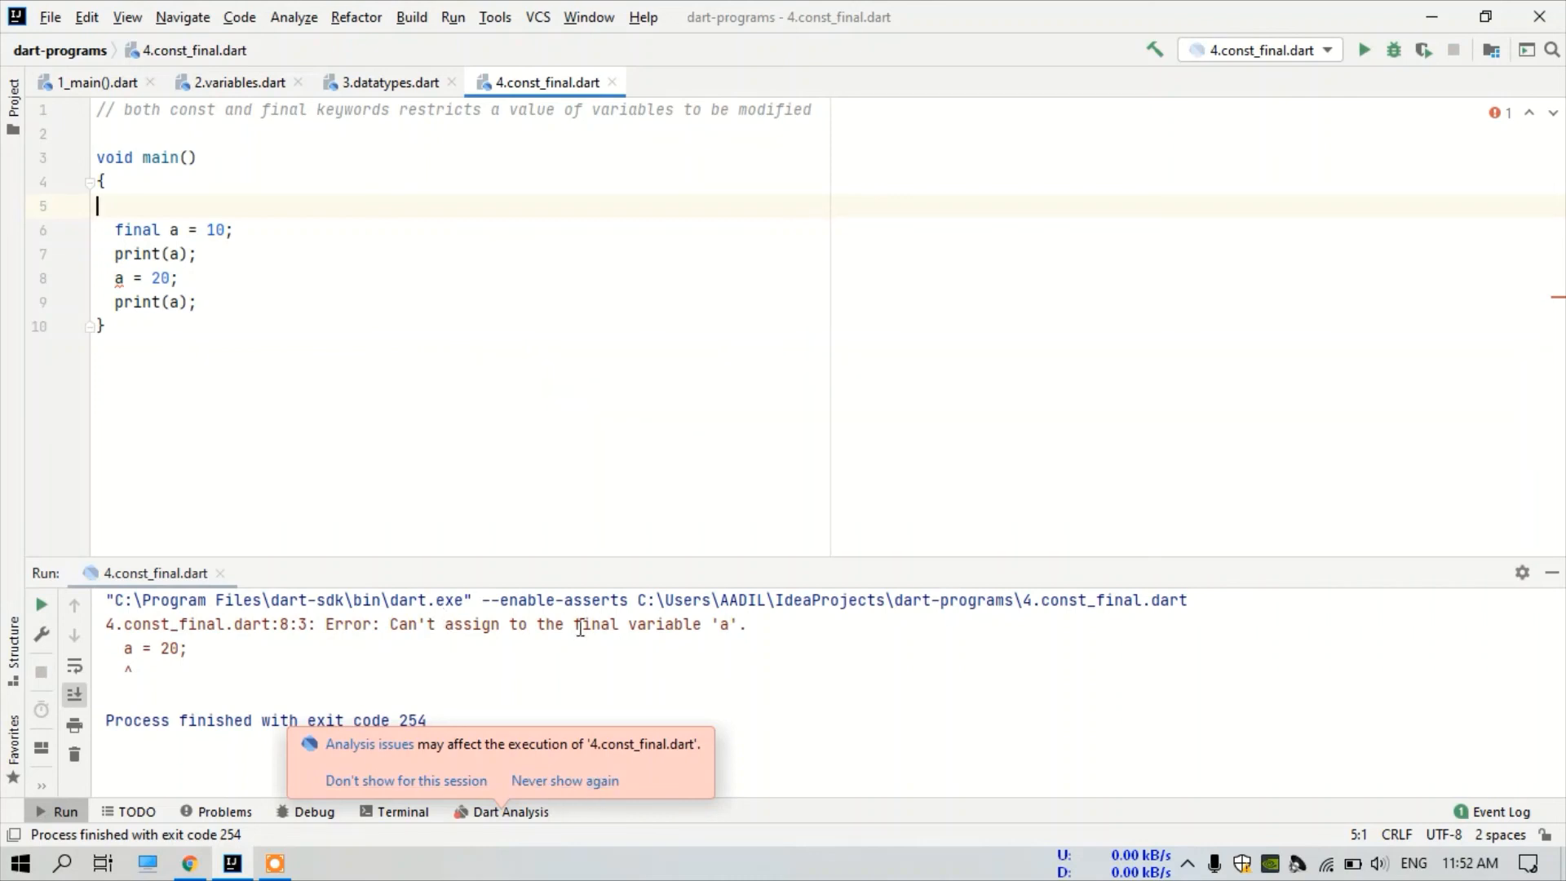
pyautogui.moveTo(234, 340)
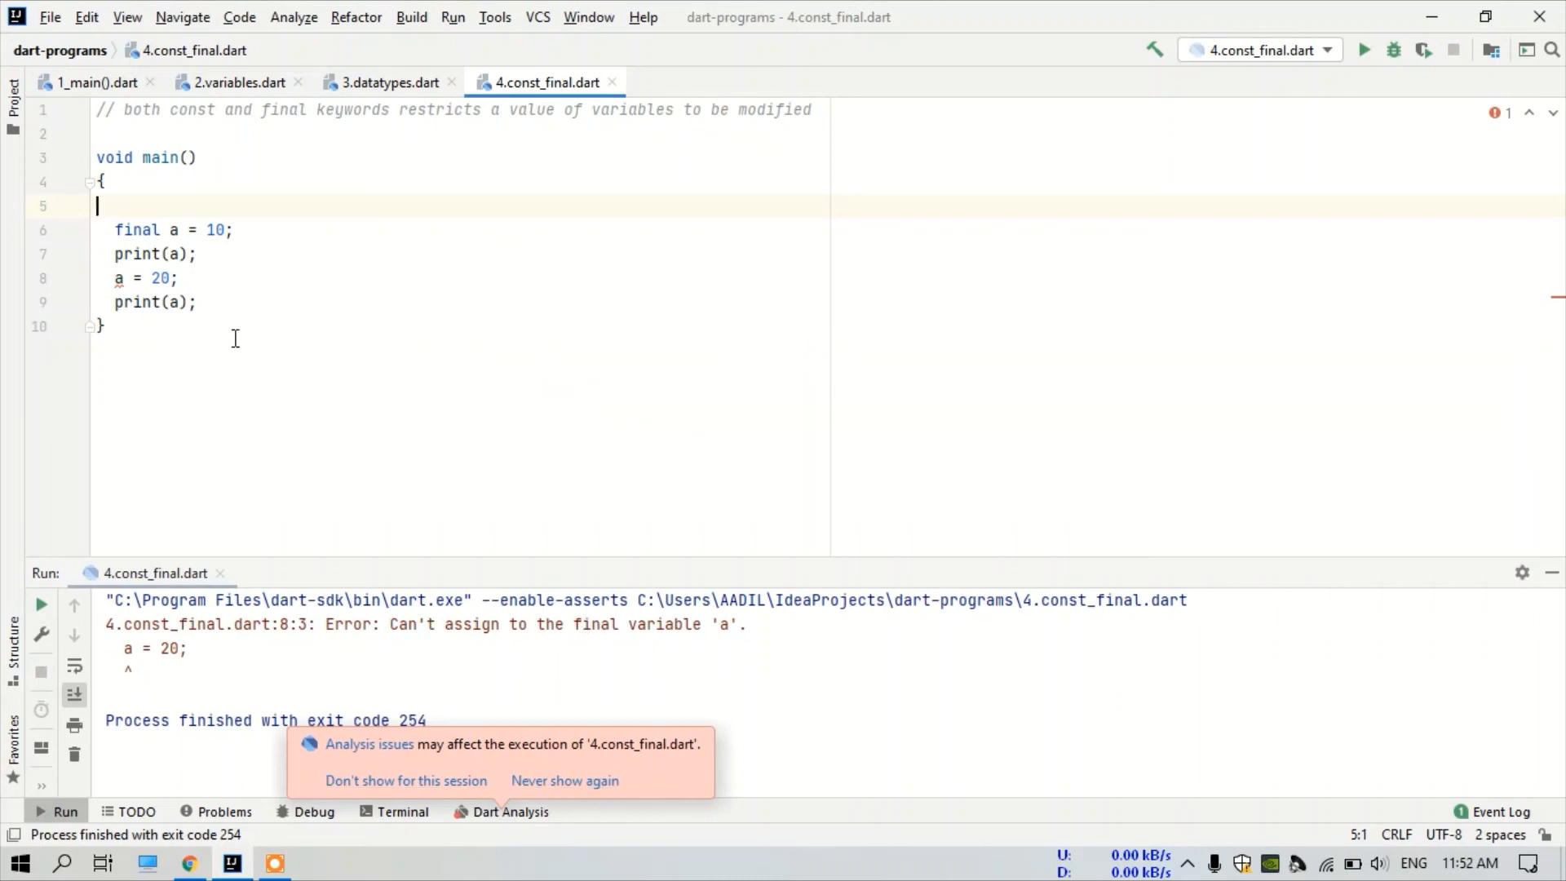